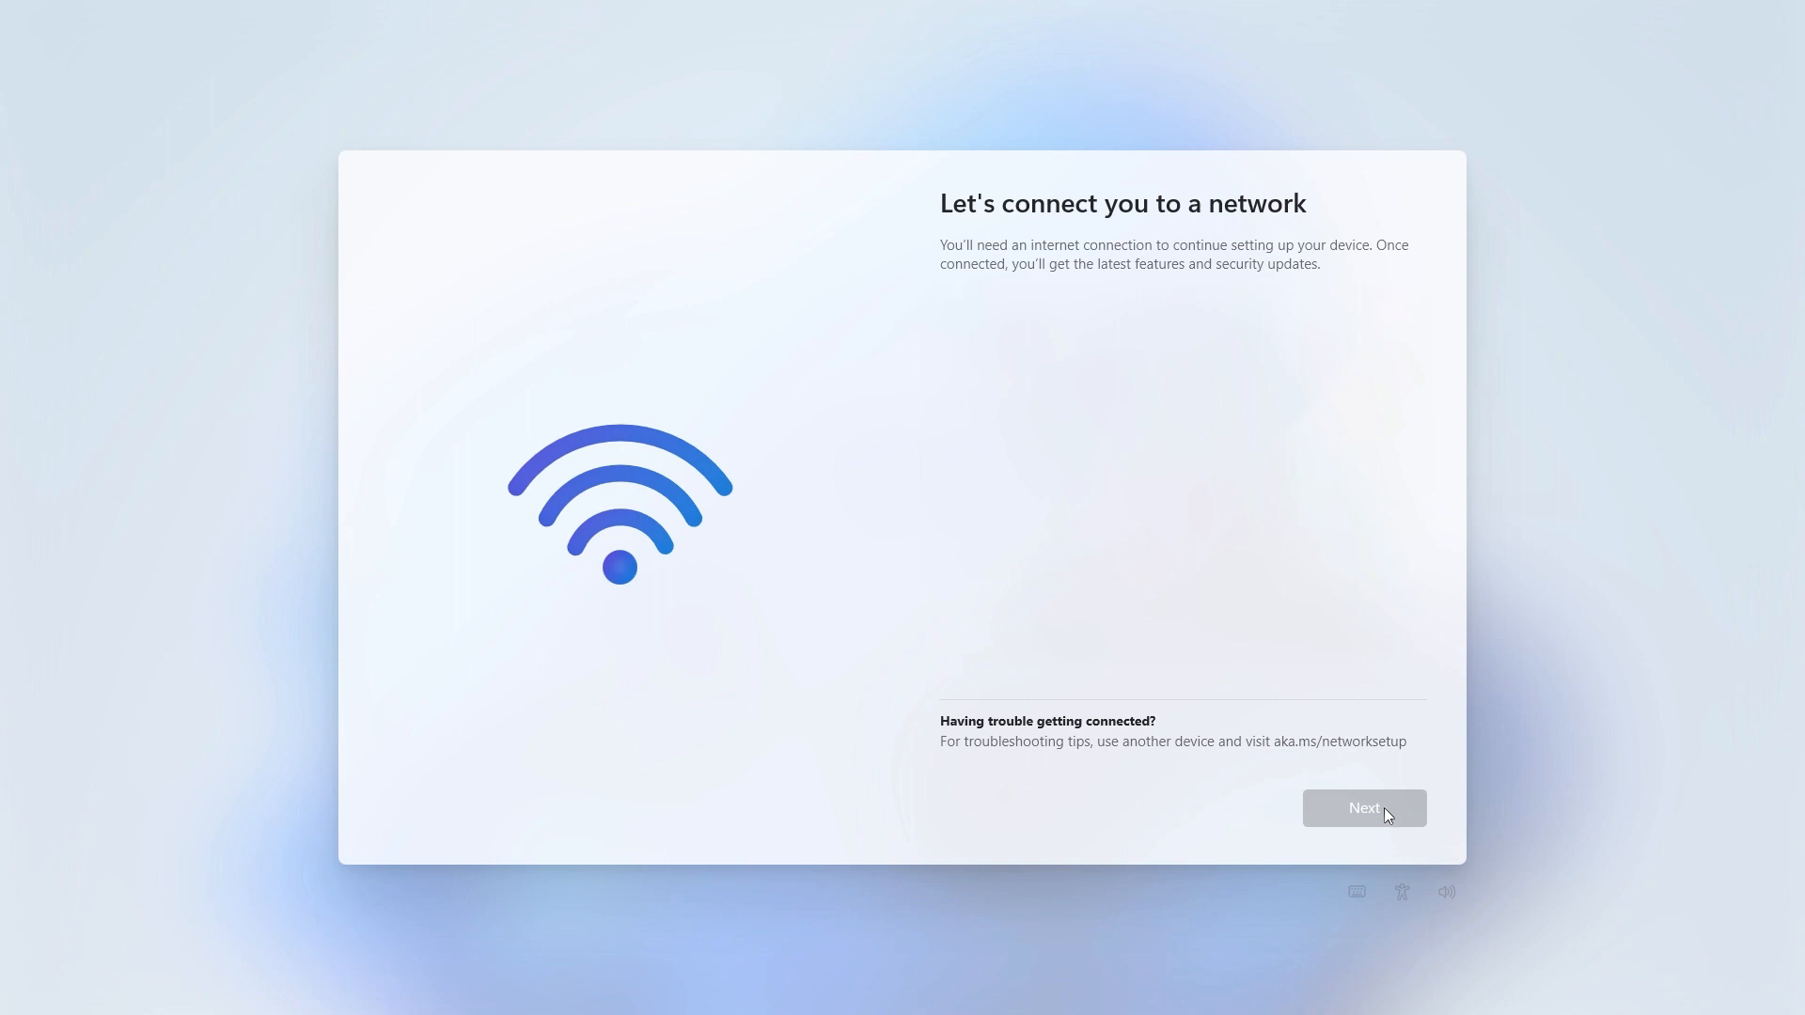
# Confirm Australia as the region and US as the keyboard layout, reaching the network page.
pyautogui.click(1363, 806)
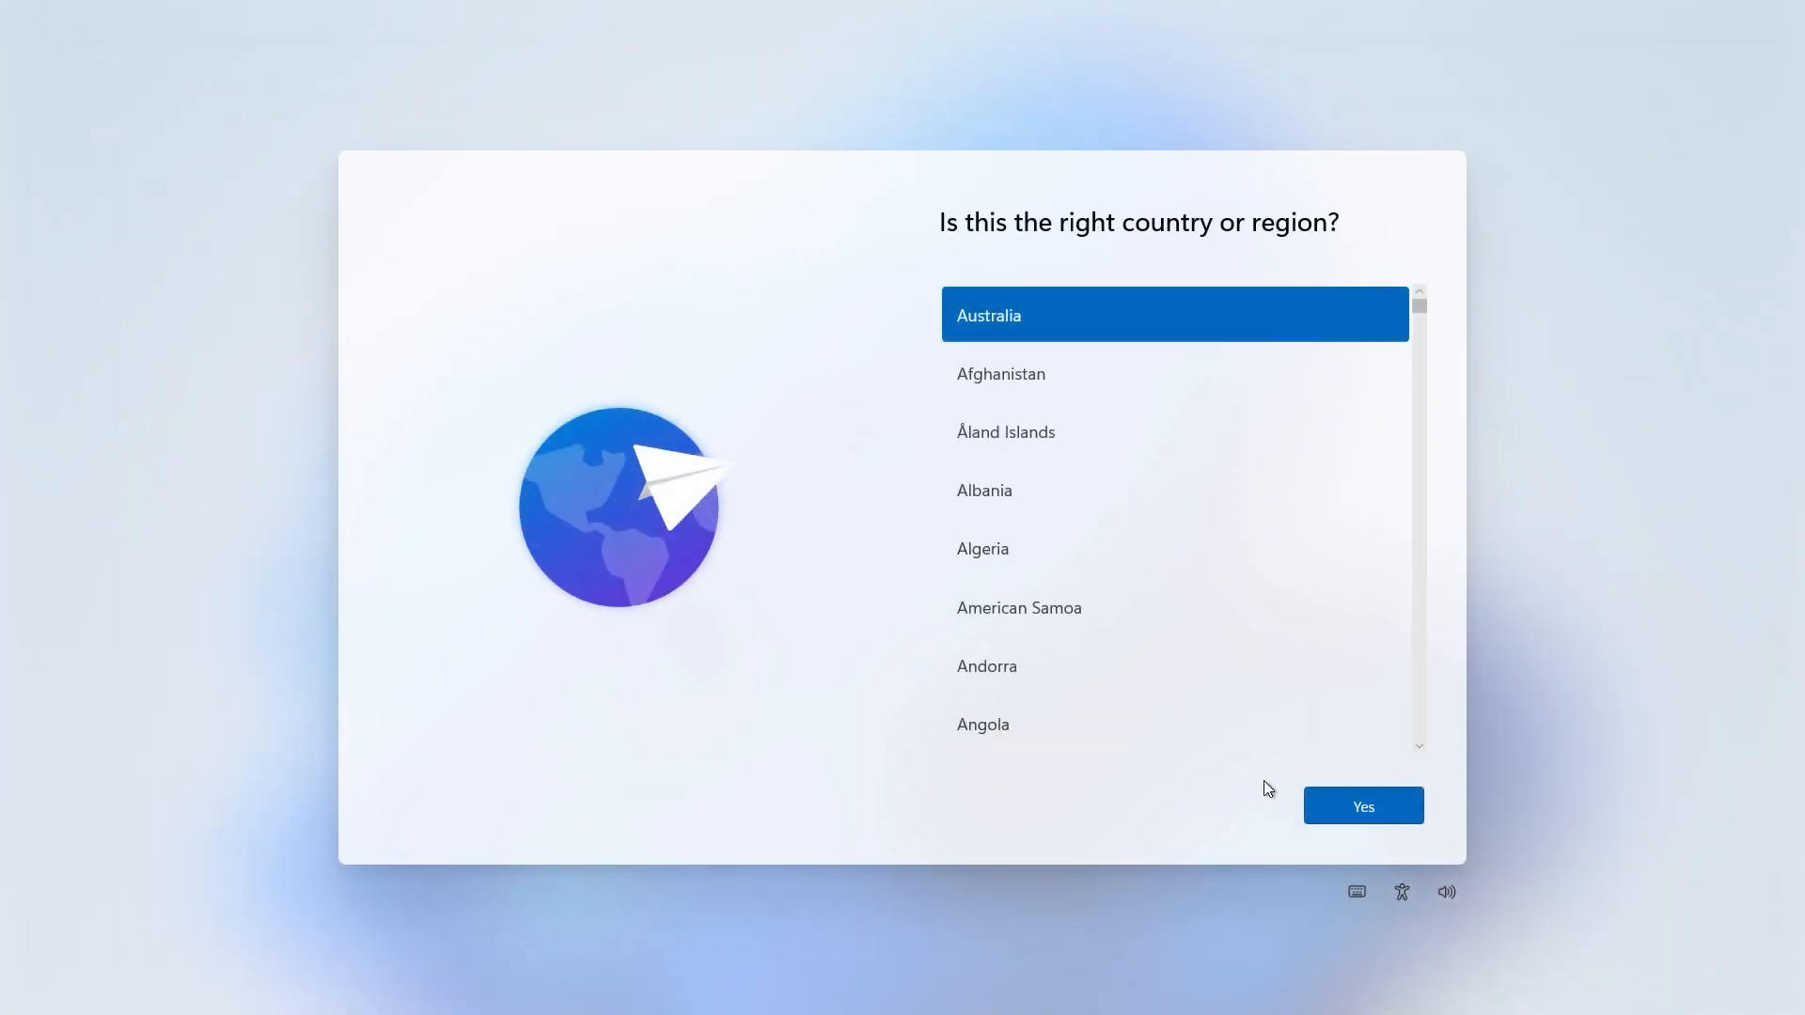
pyautogui.click(1362, 805)
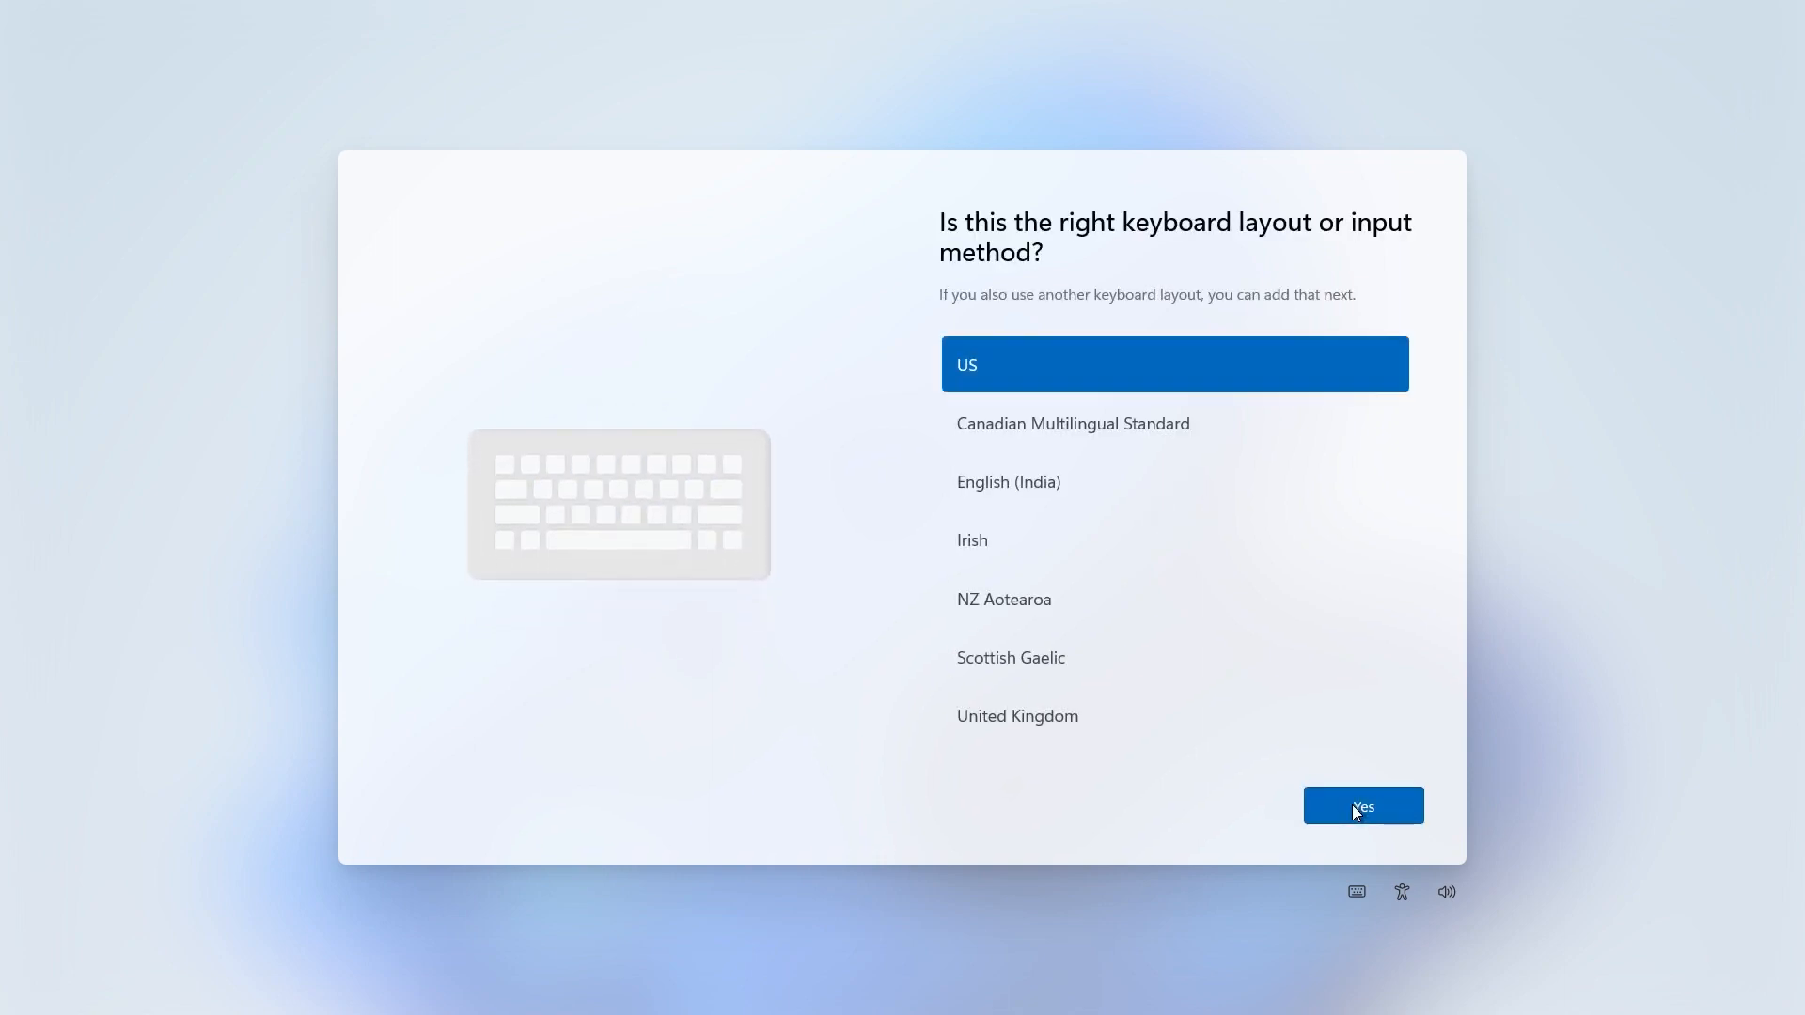
pyautogui.click(1363, 806)
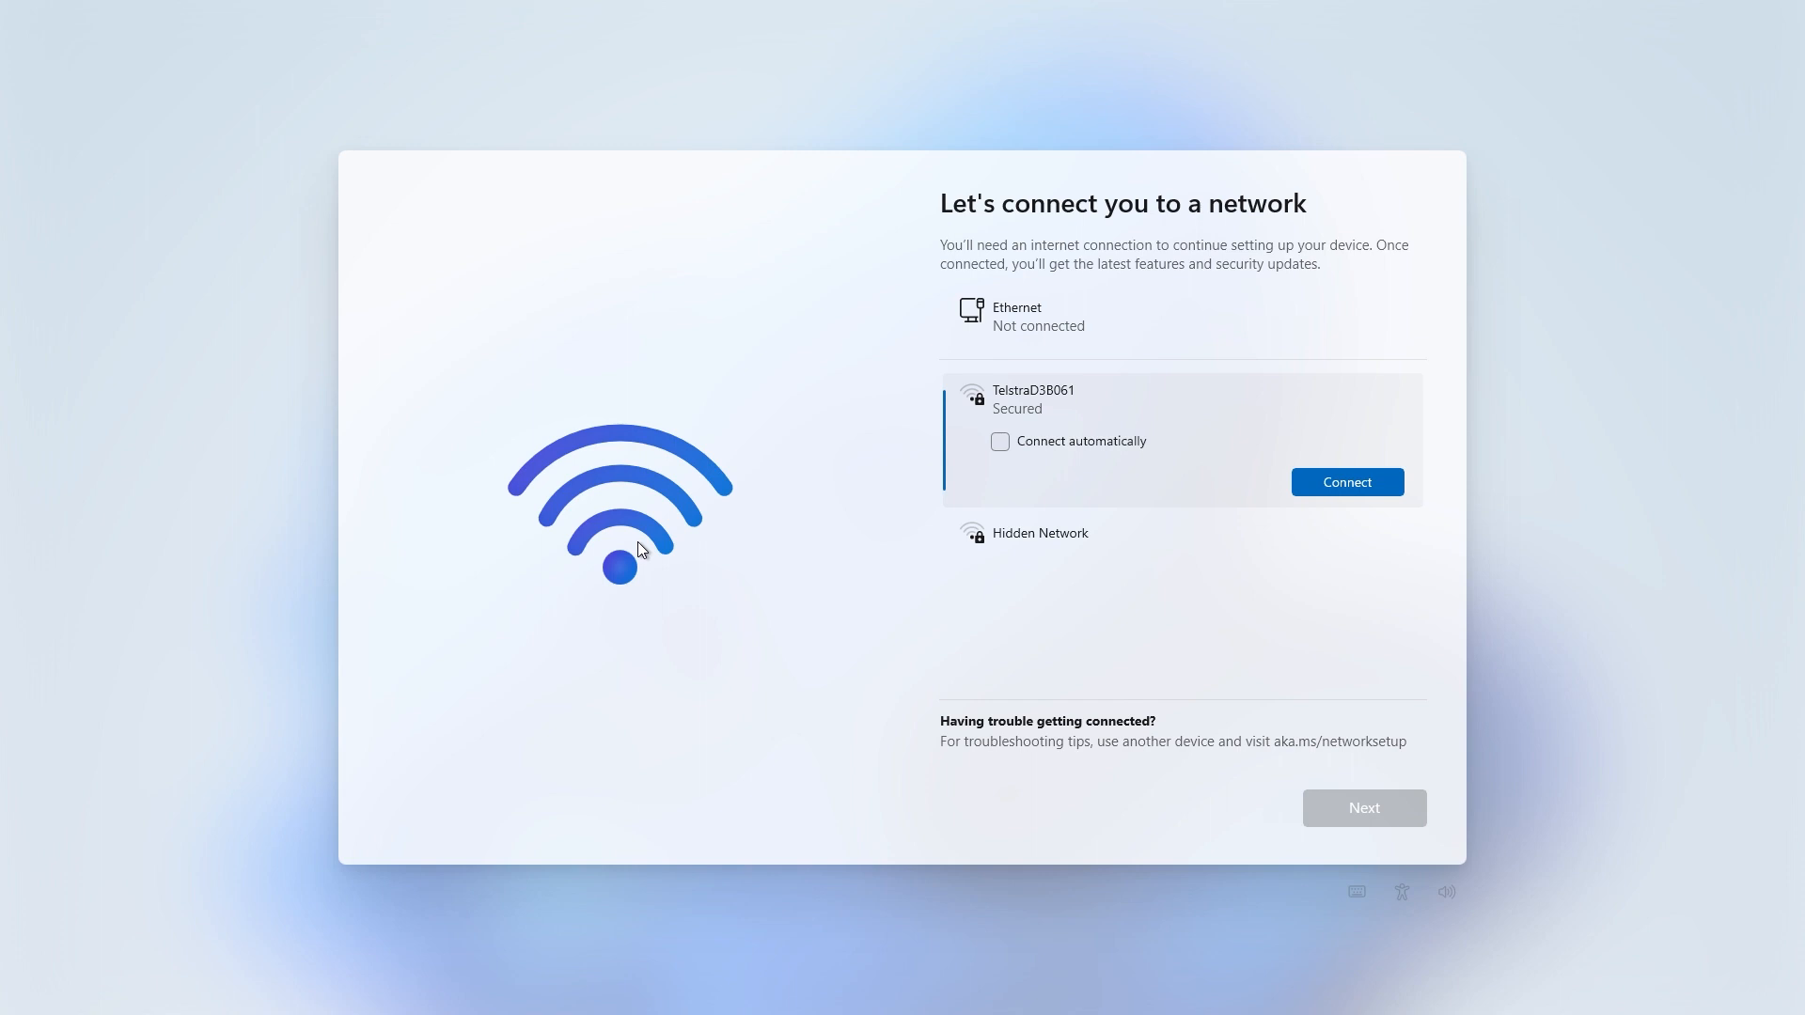
# Run OOBE\BYPASSNRO from an administrator Command Prompt (Shift+F10) to allow offline setup.
pyautogui.press('shift+f10')
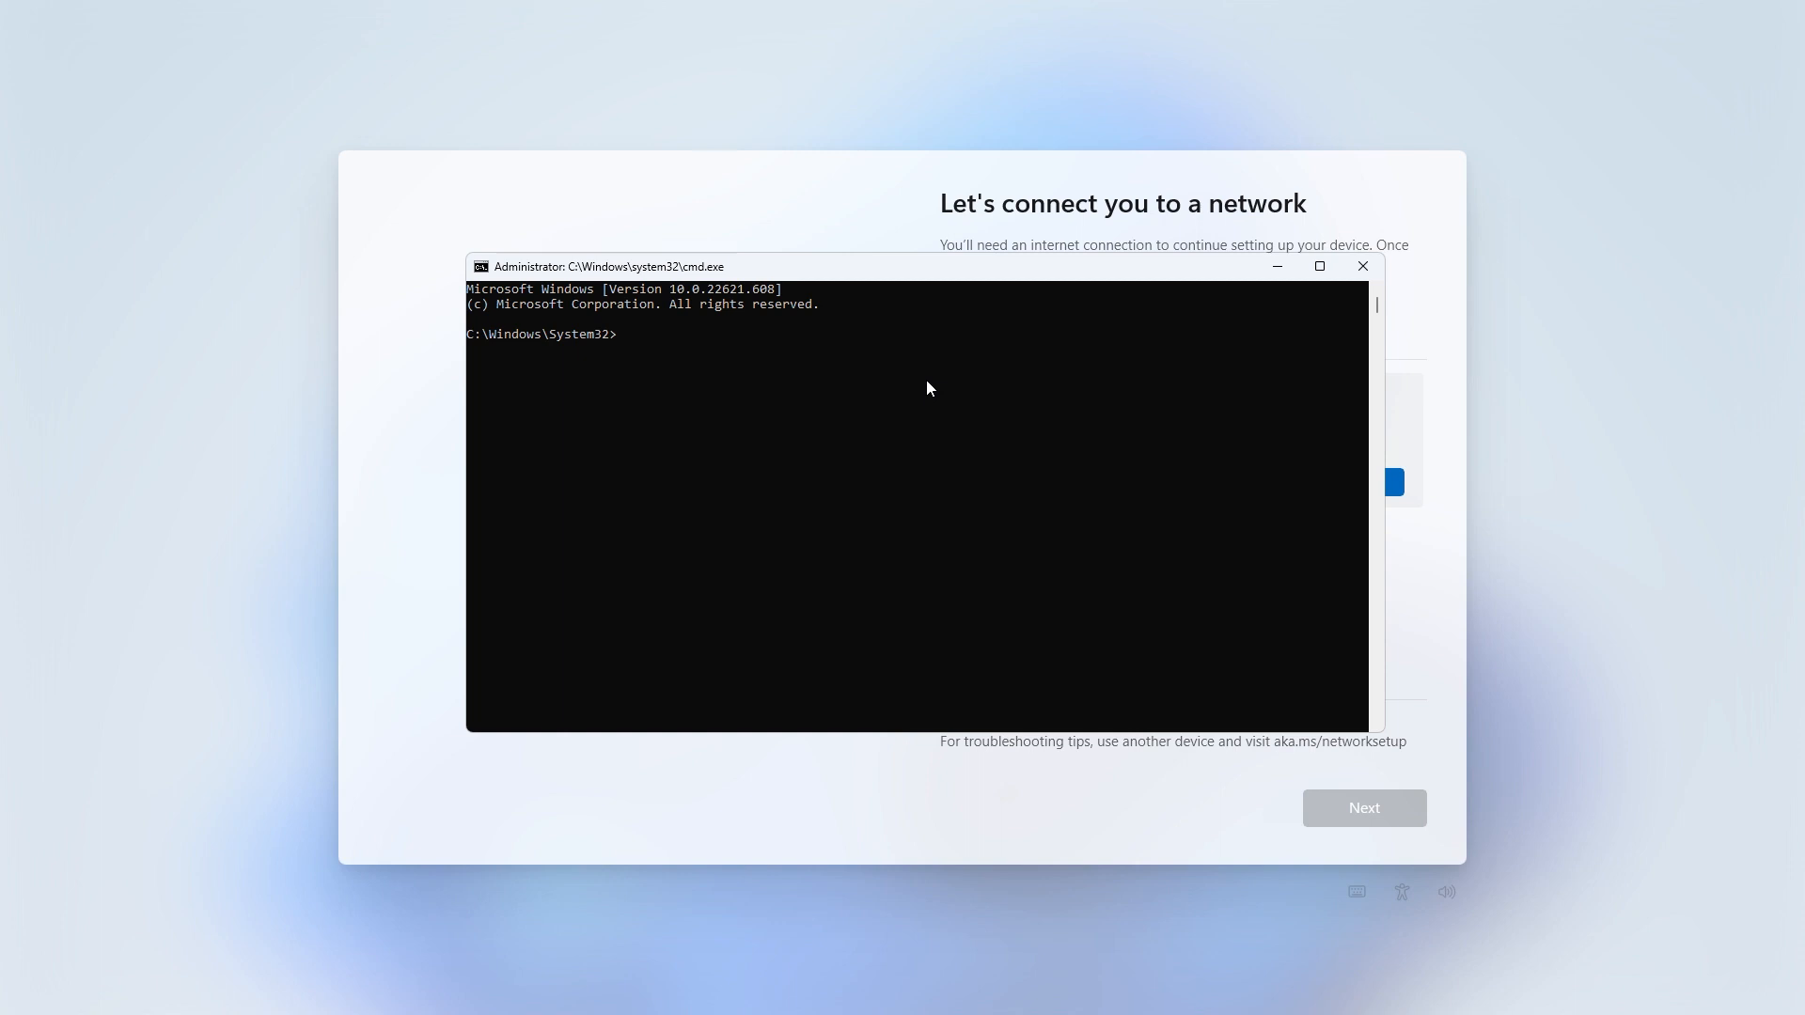
pyautogui.write('OOB')
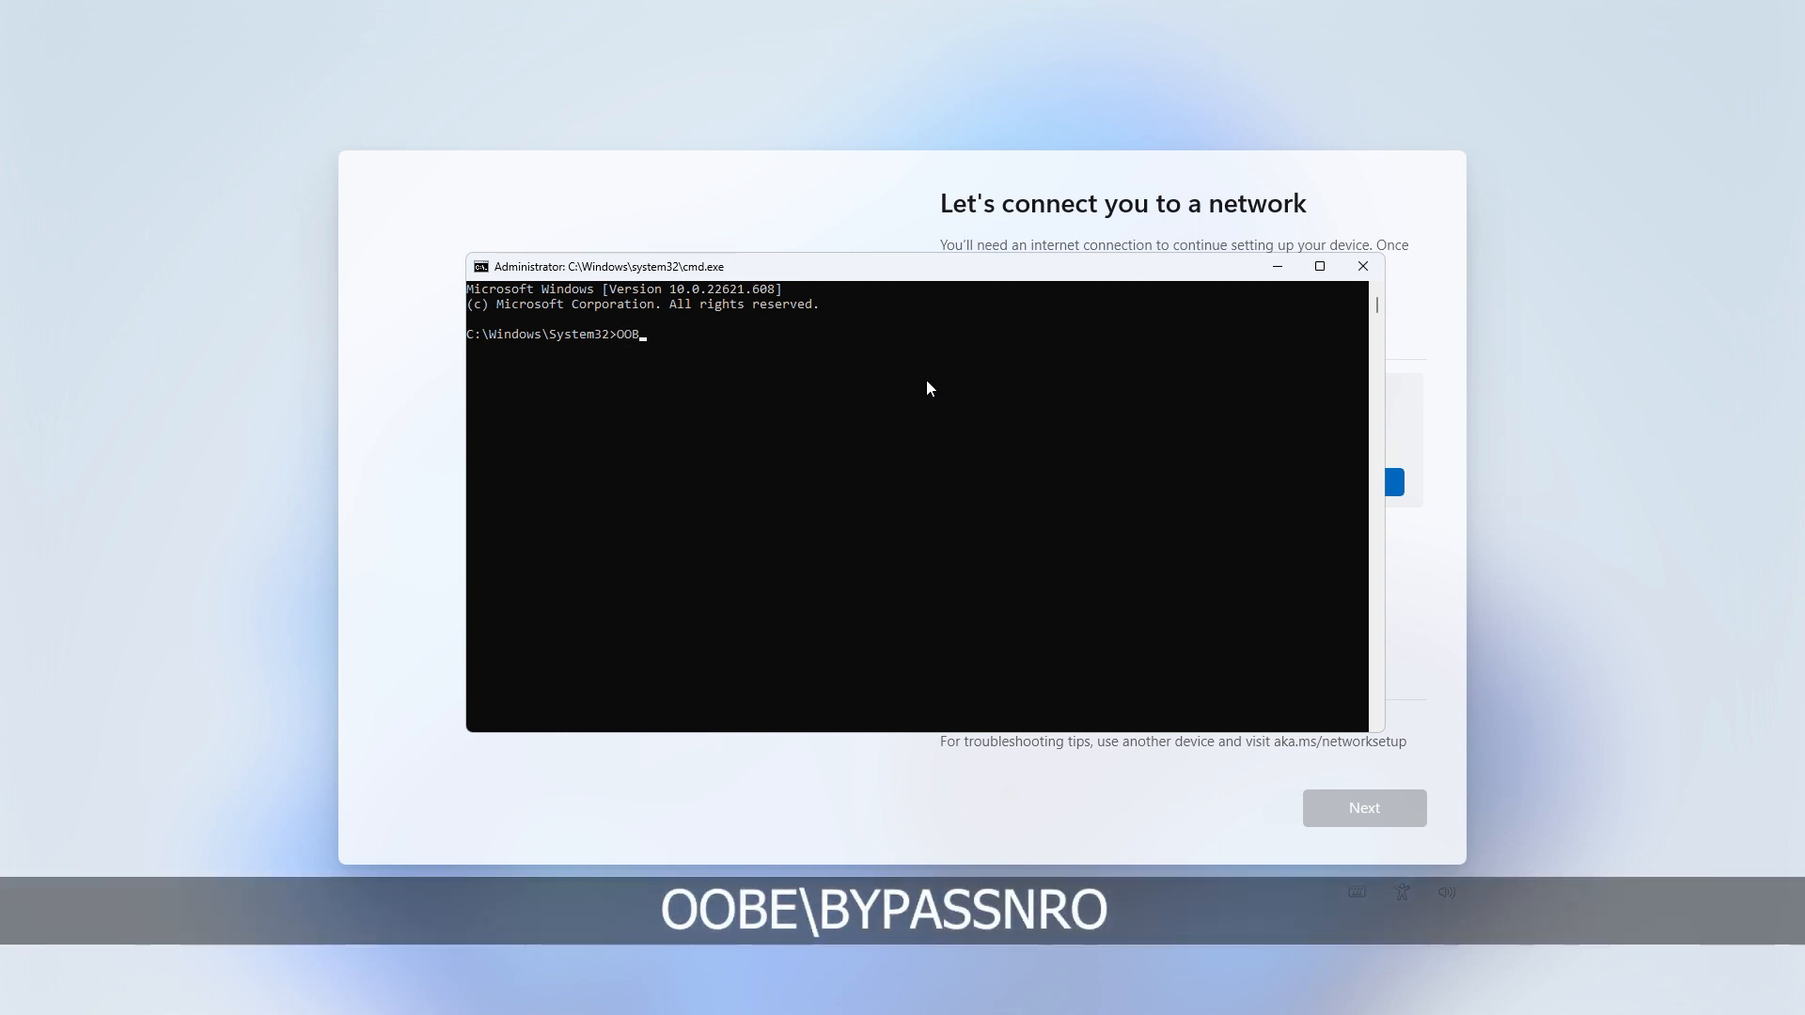
pyautogui.write('E\\B')
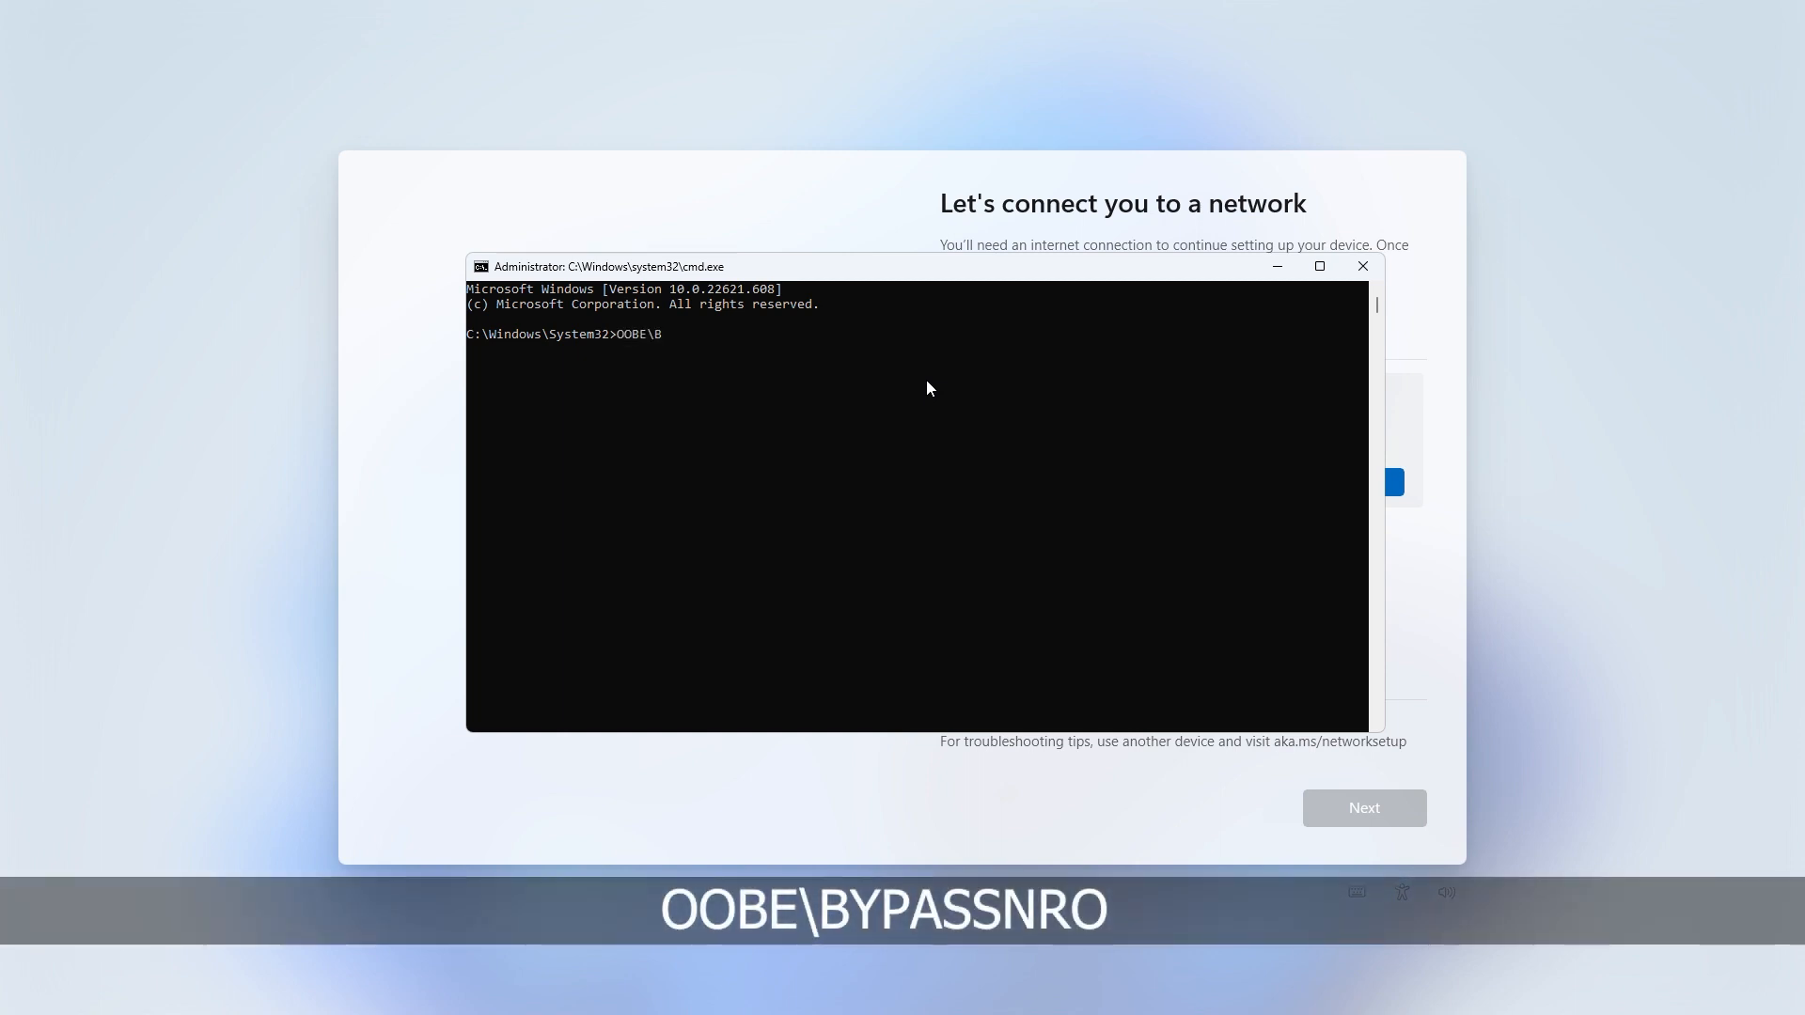
pyautogui.write('YPASSNR')
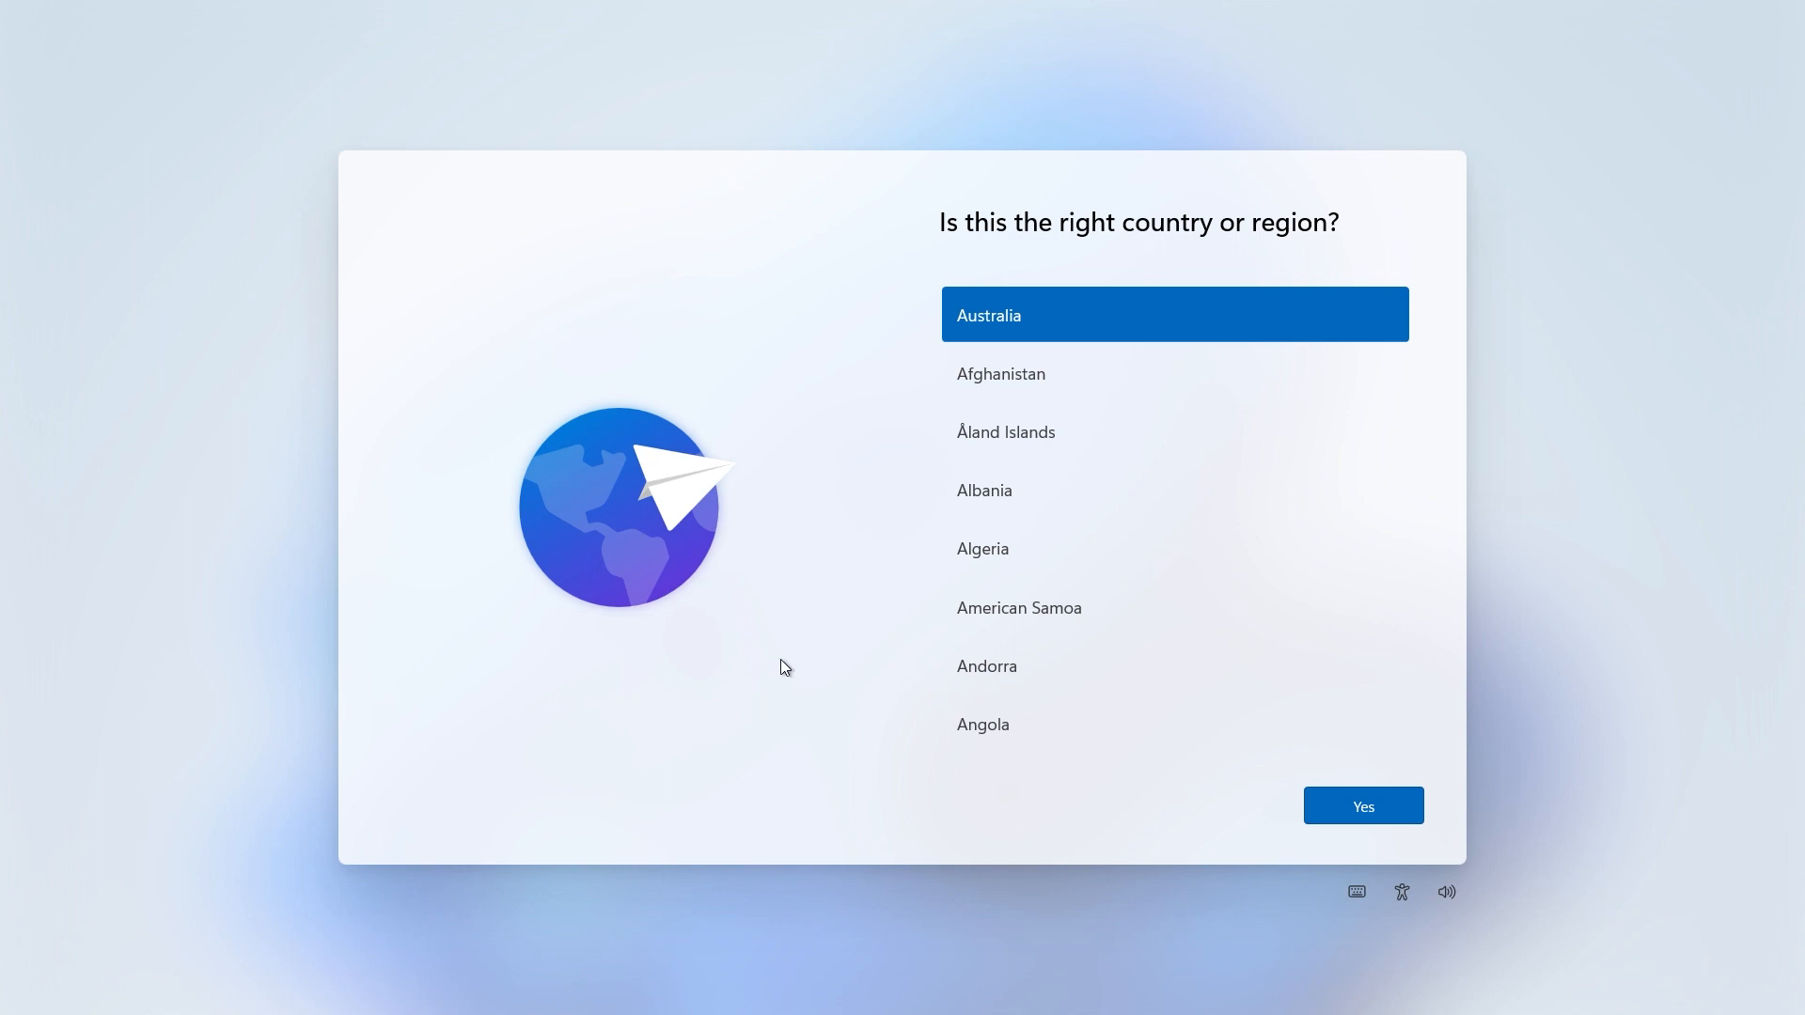
# Reconfirm Australia and the US keyboard, skip a second layout, and continue without internet.
pyautogui.click(1362, 804)
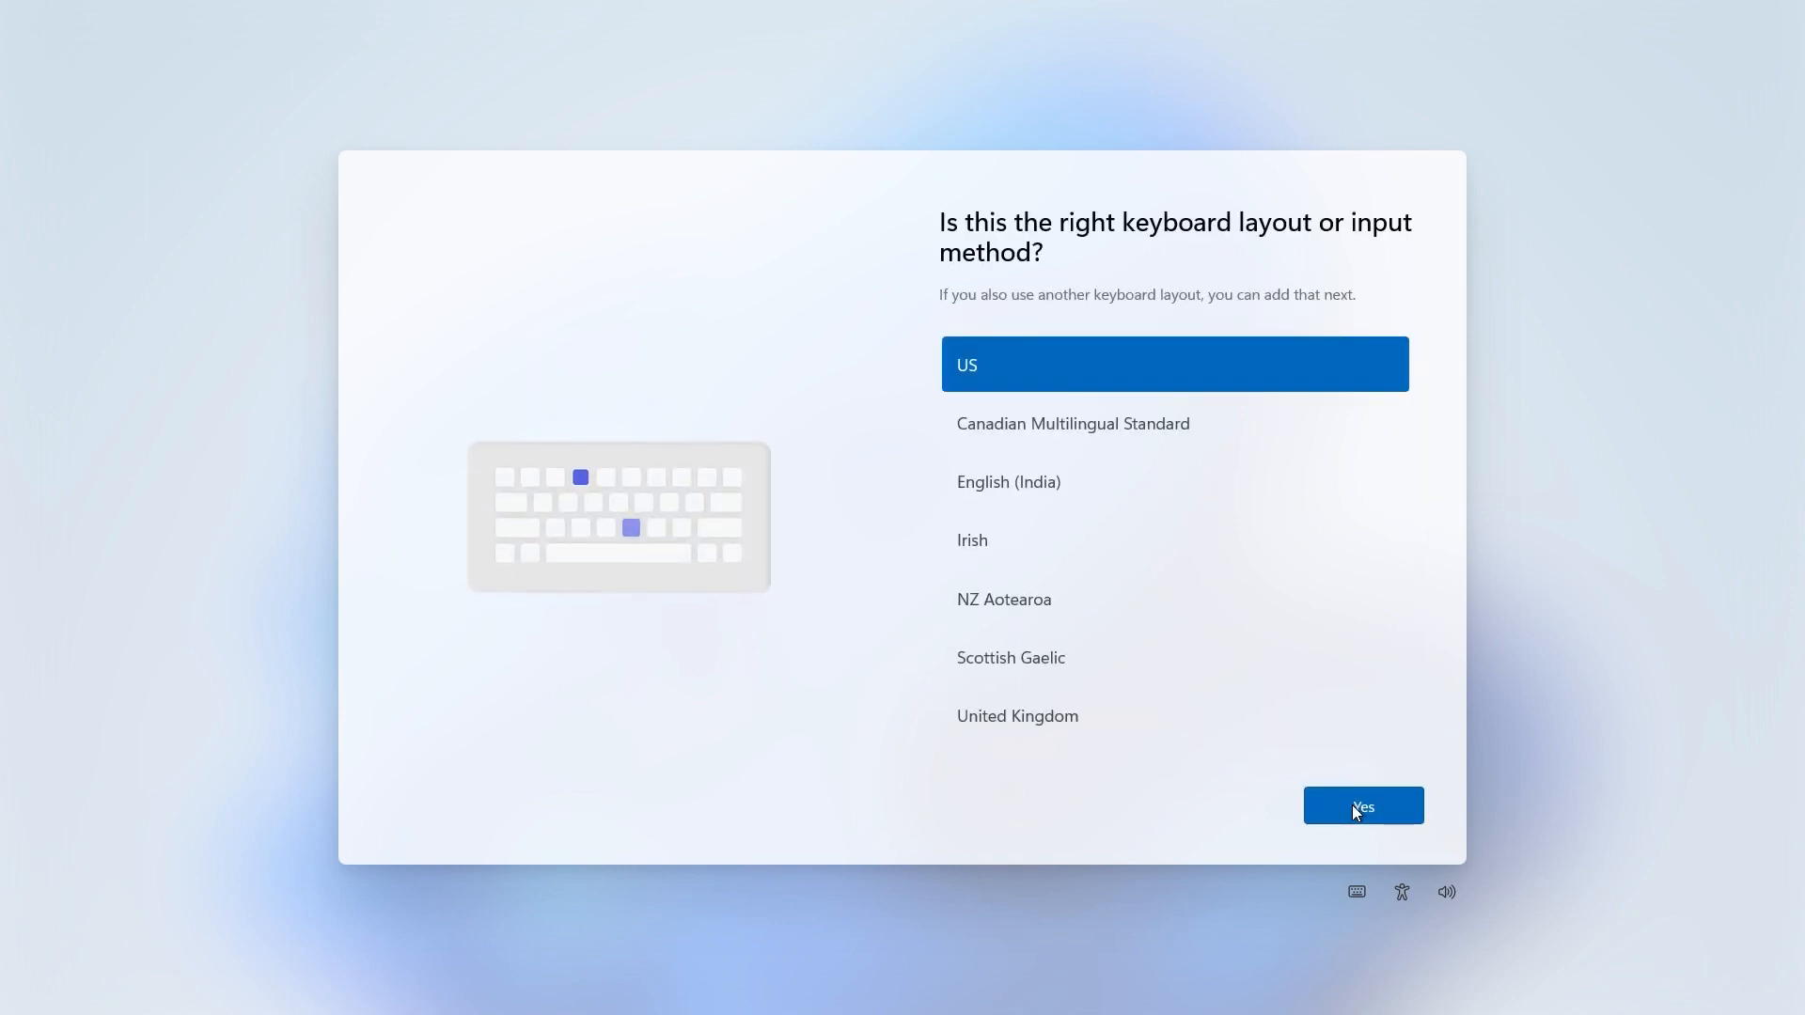
pyautogui.click(1362, 805)
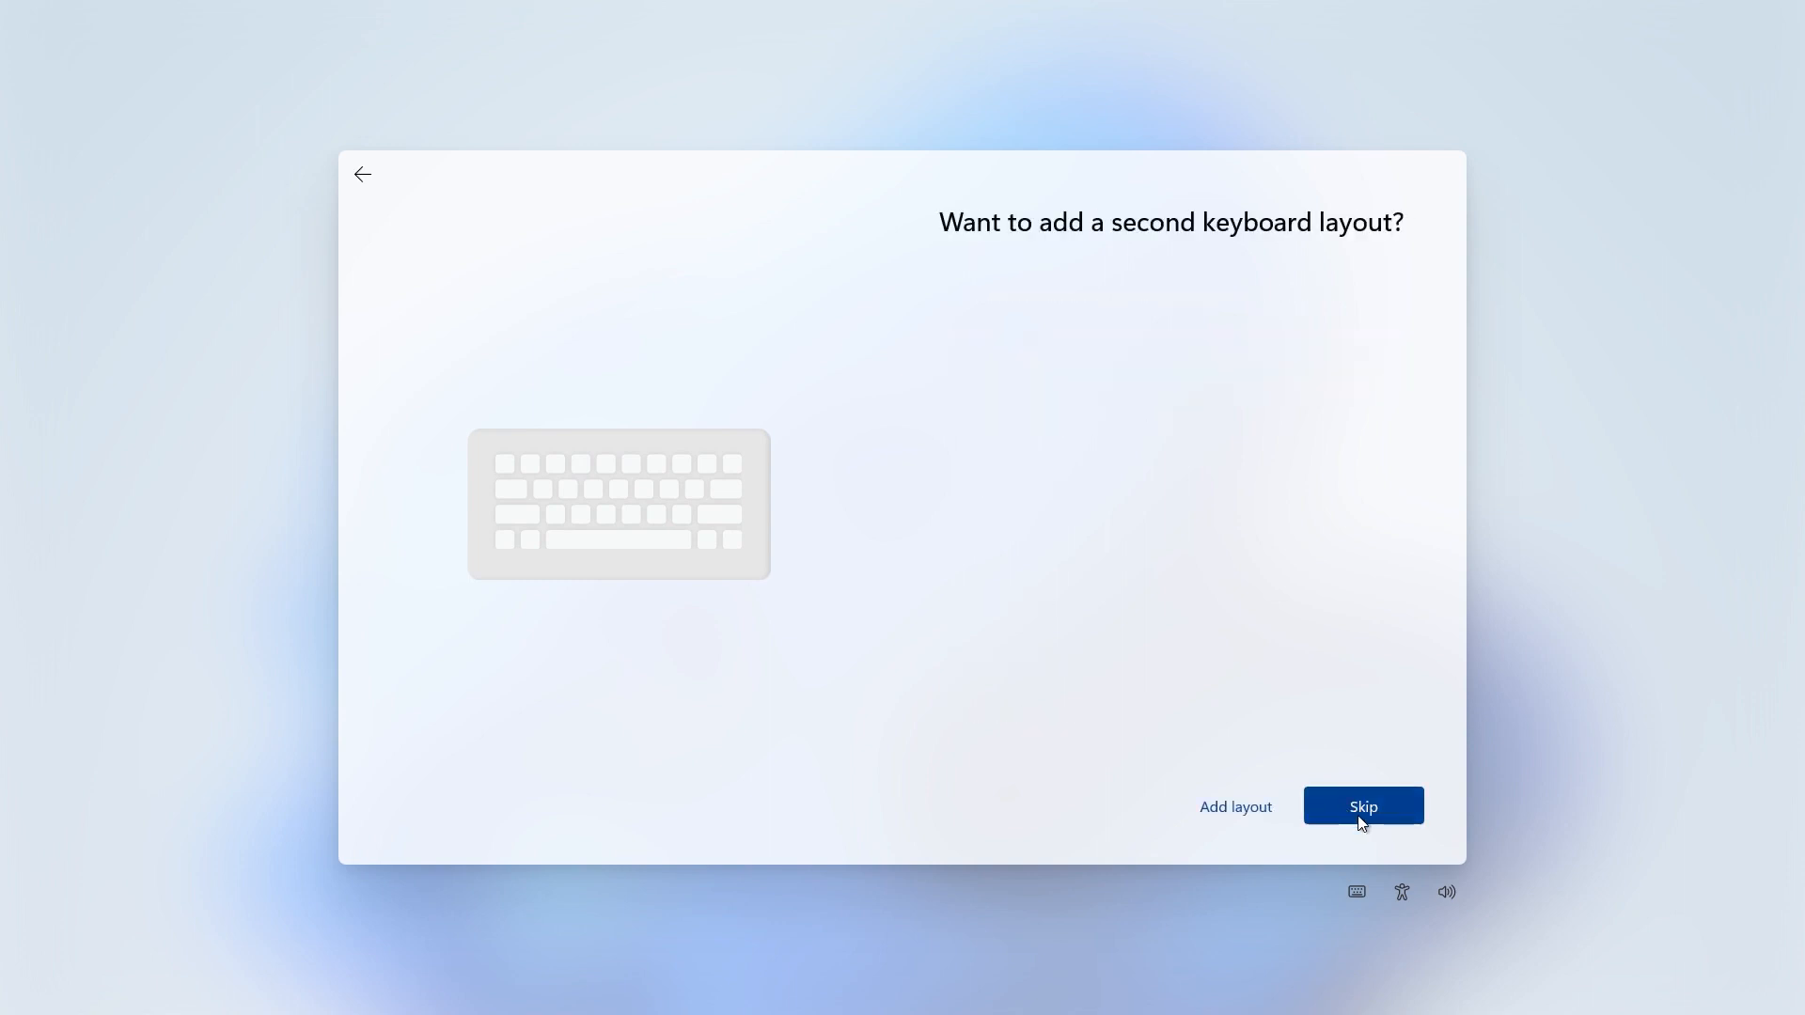
pyautogui.click(1362, 805)
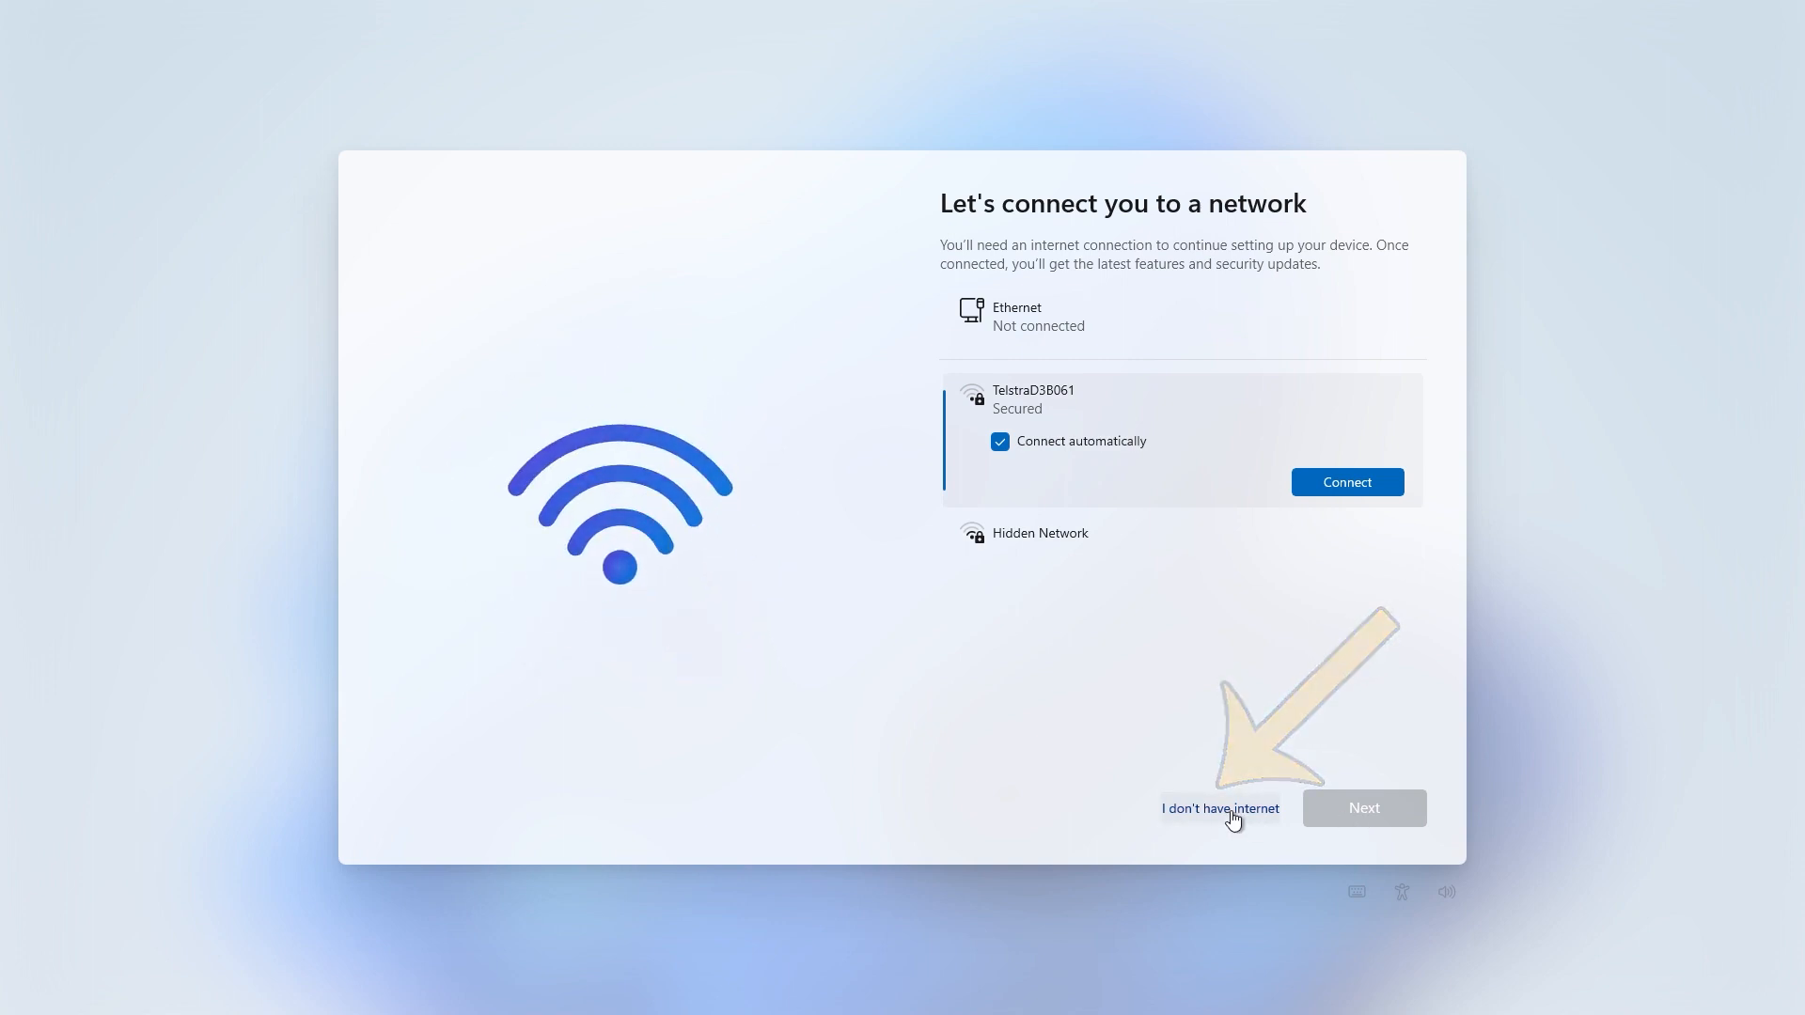
pyautogui.click(1218, 808)
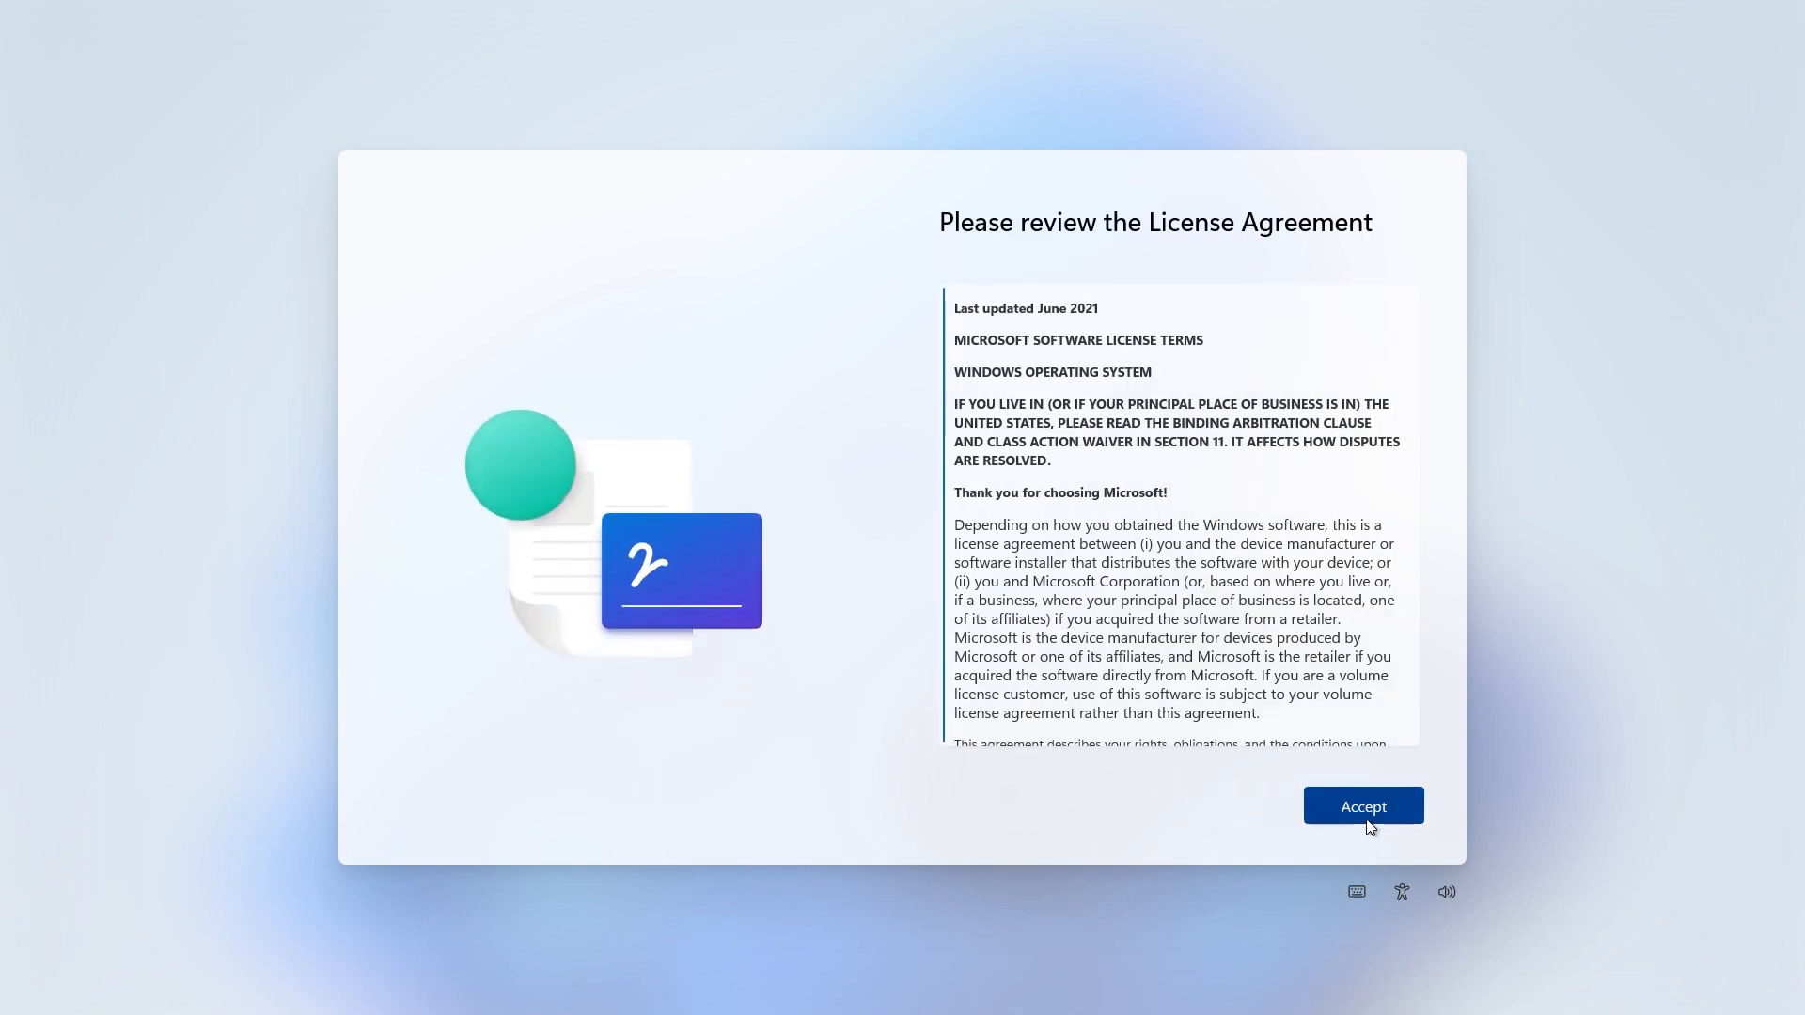
# Accept the licence, create local account NUC with no password, and accept minimal privacy settings.
pyautogui.click(1363, 805)
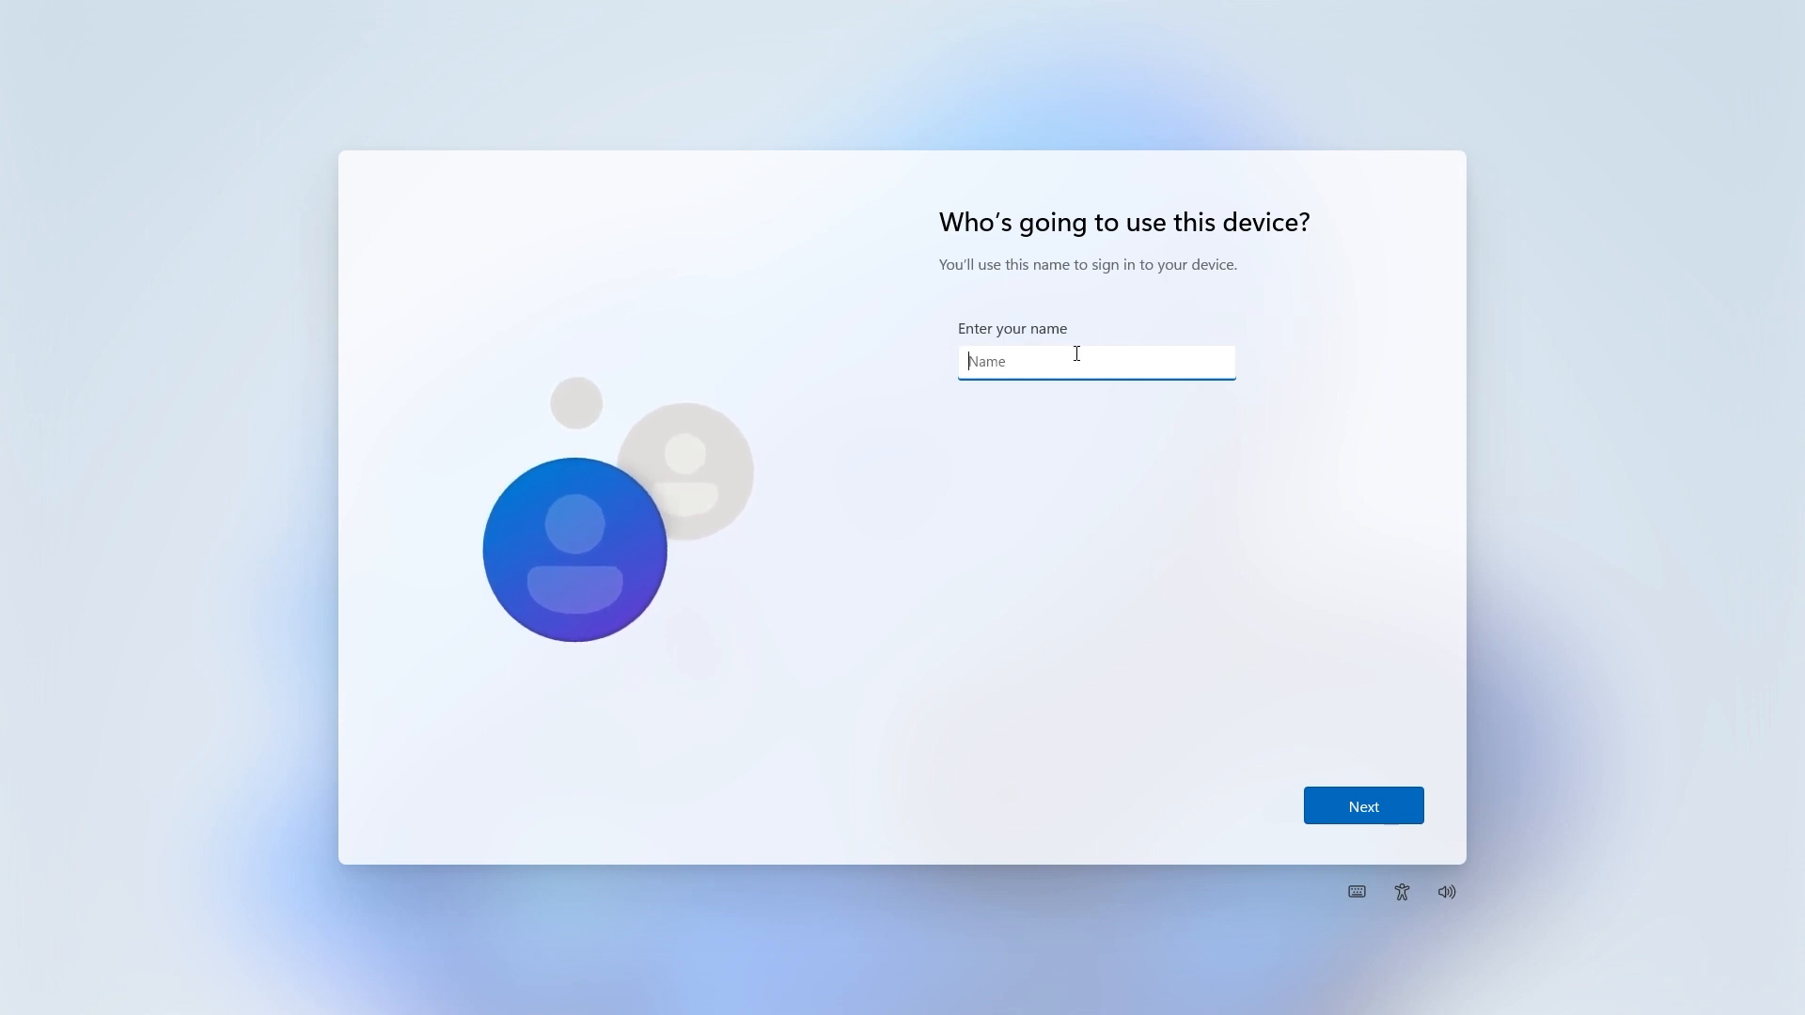
pyautogui.write('NUC')
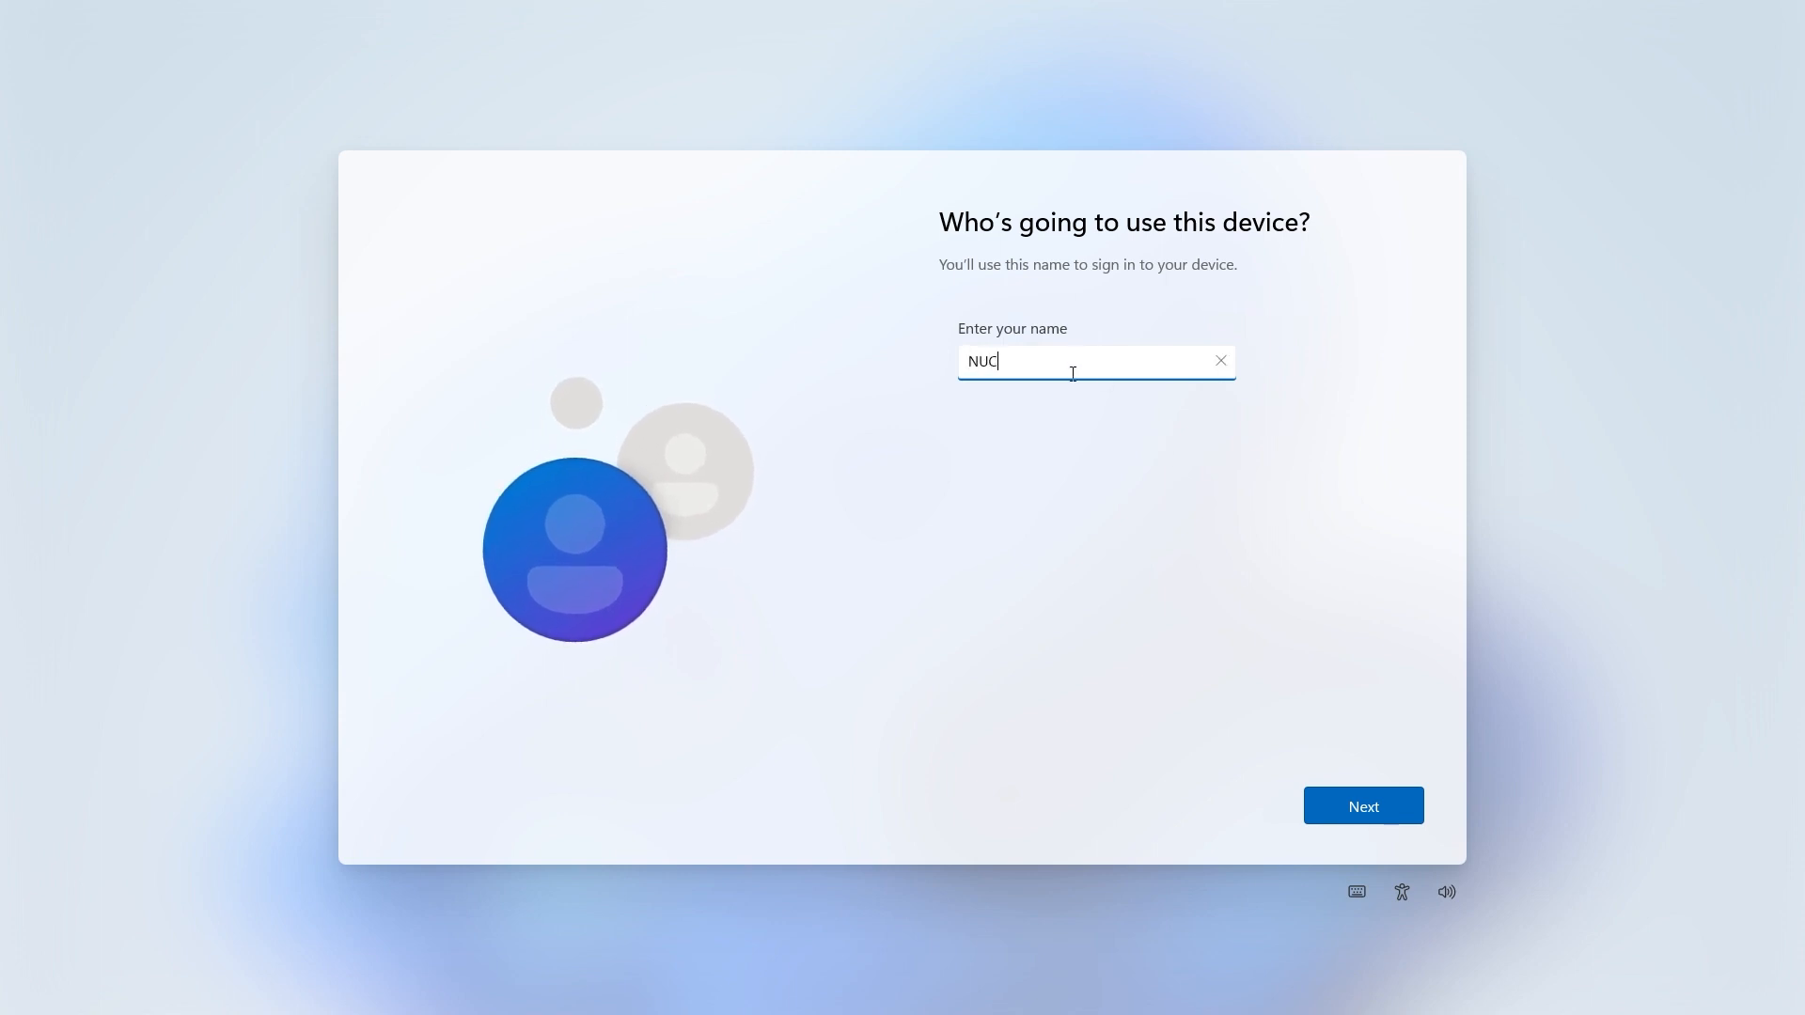
pyautogui.click(1363, 805)
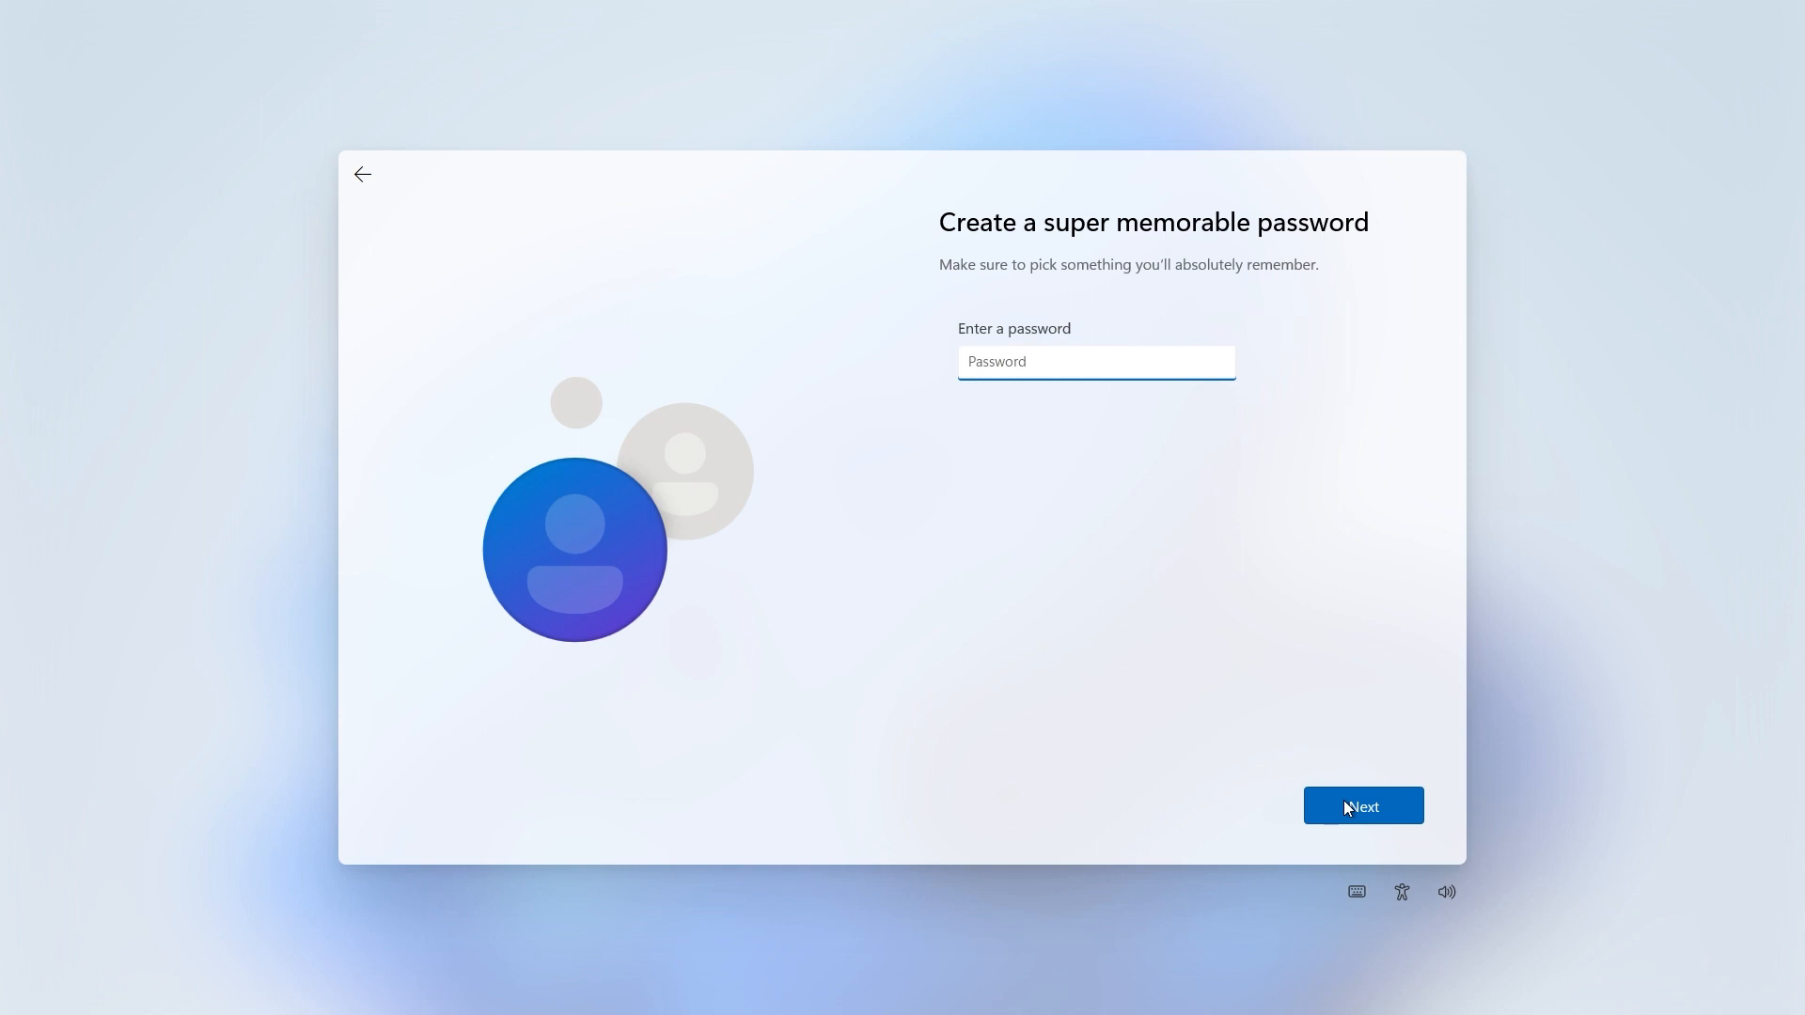
pyautogui.click(1363, 806)
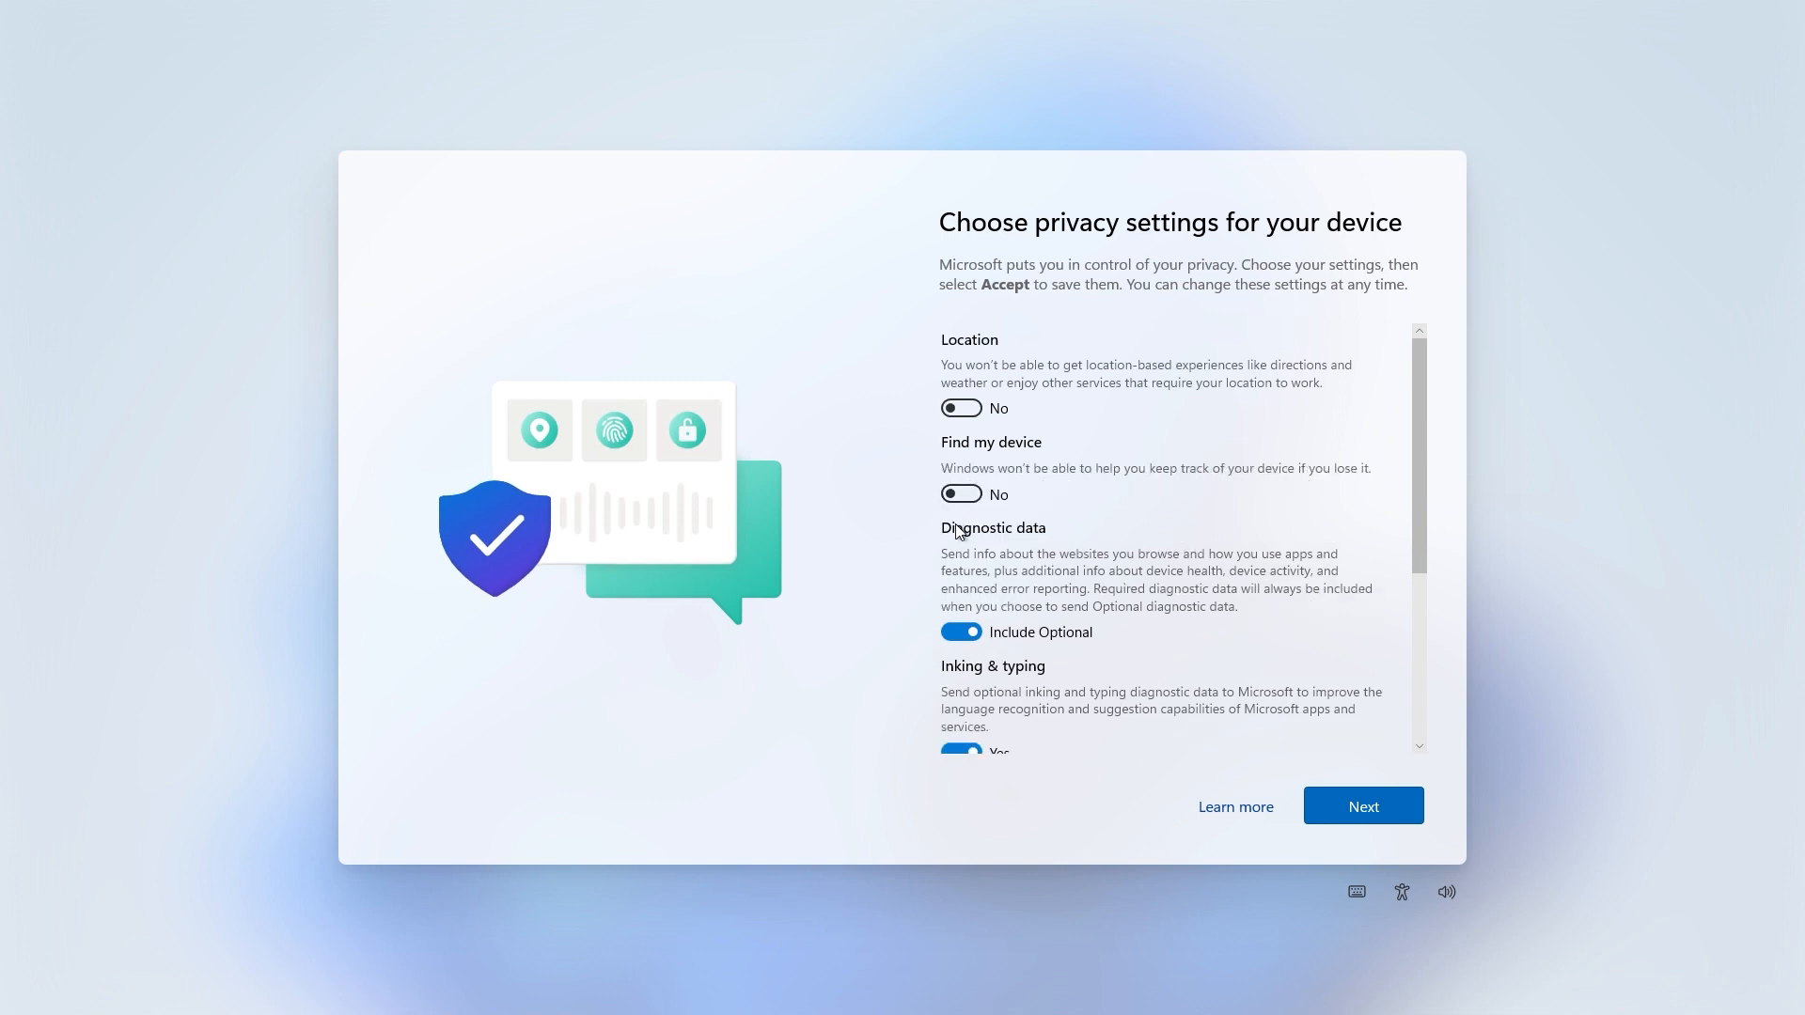
pyautogui.scroll(-3)
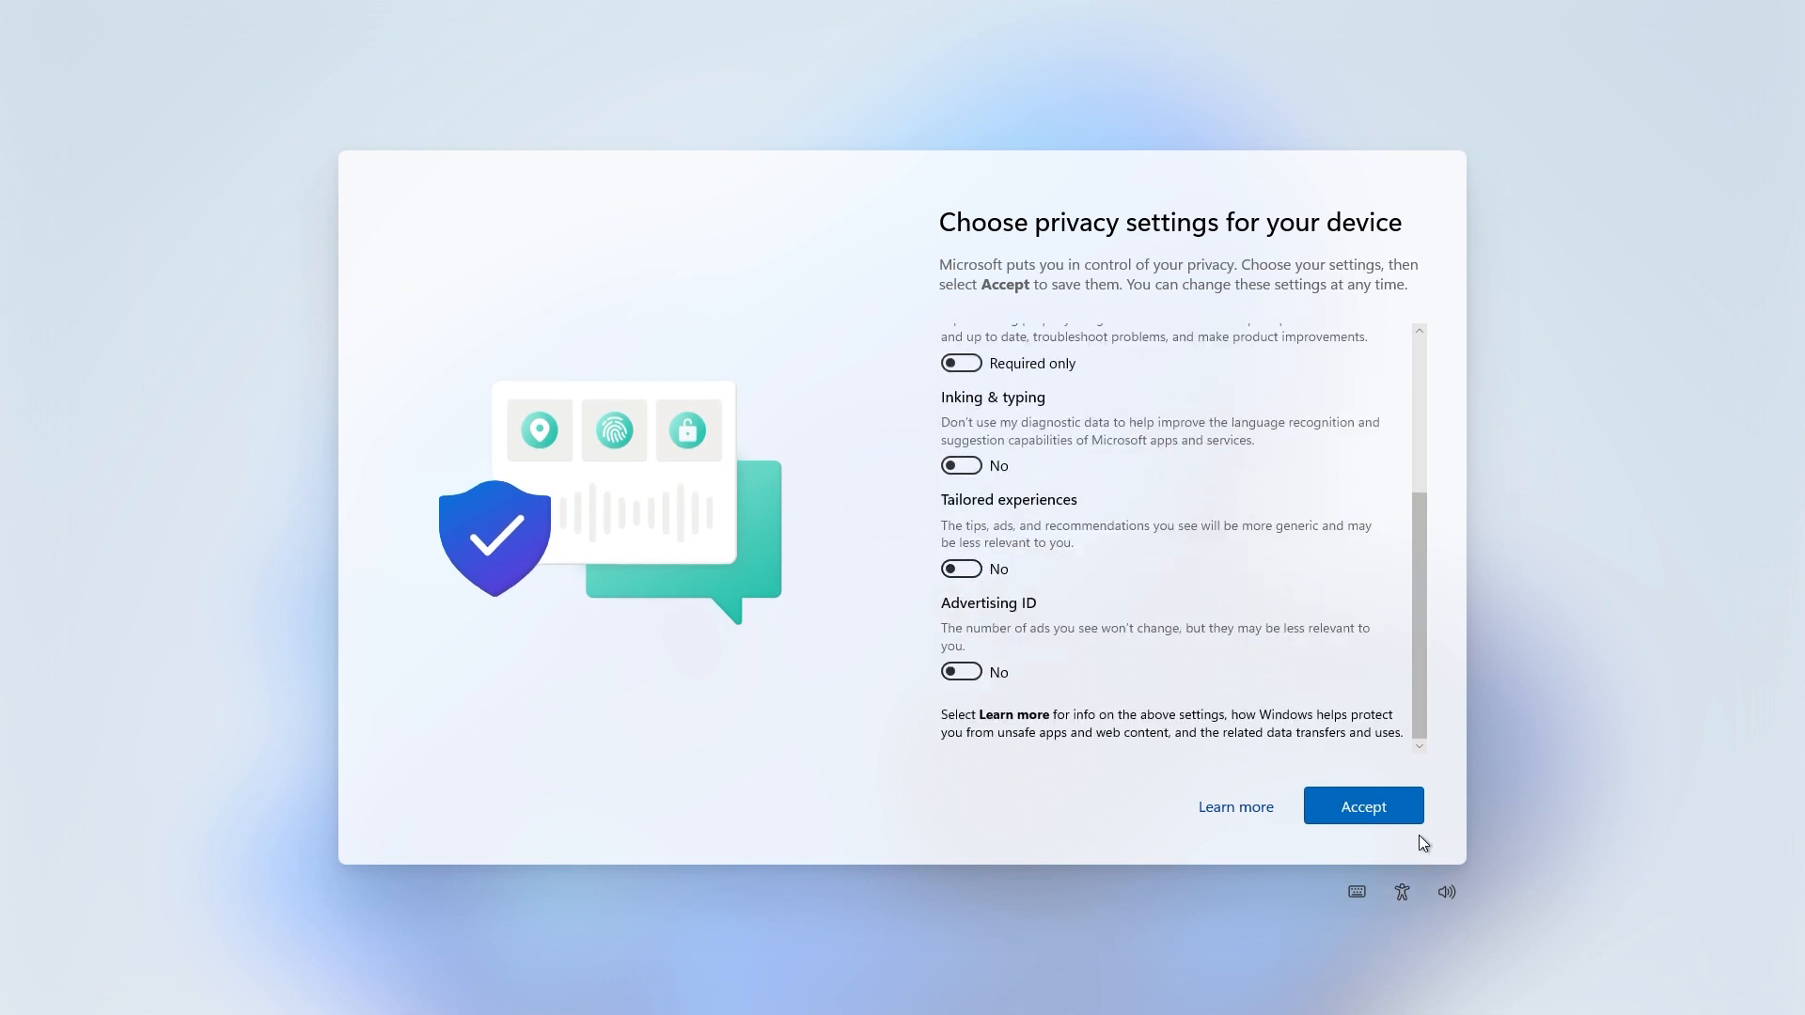
pyautogui.click(1362, 805)
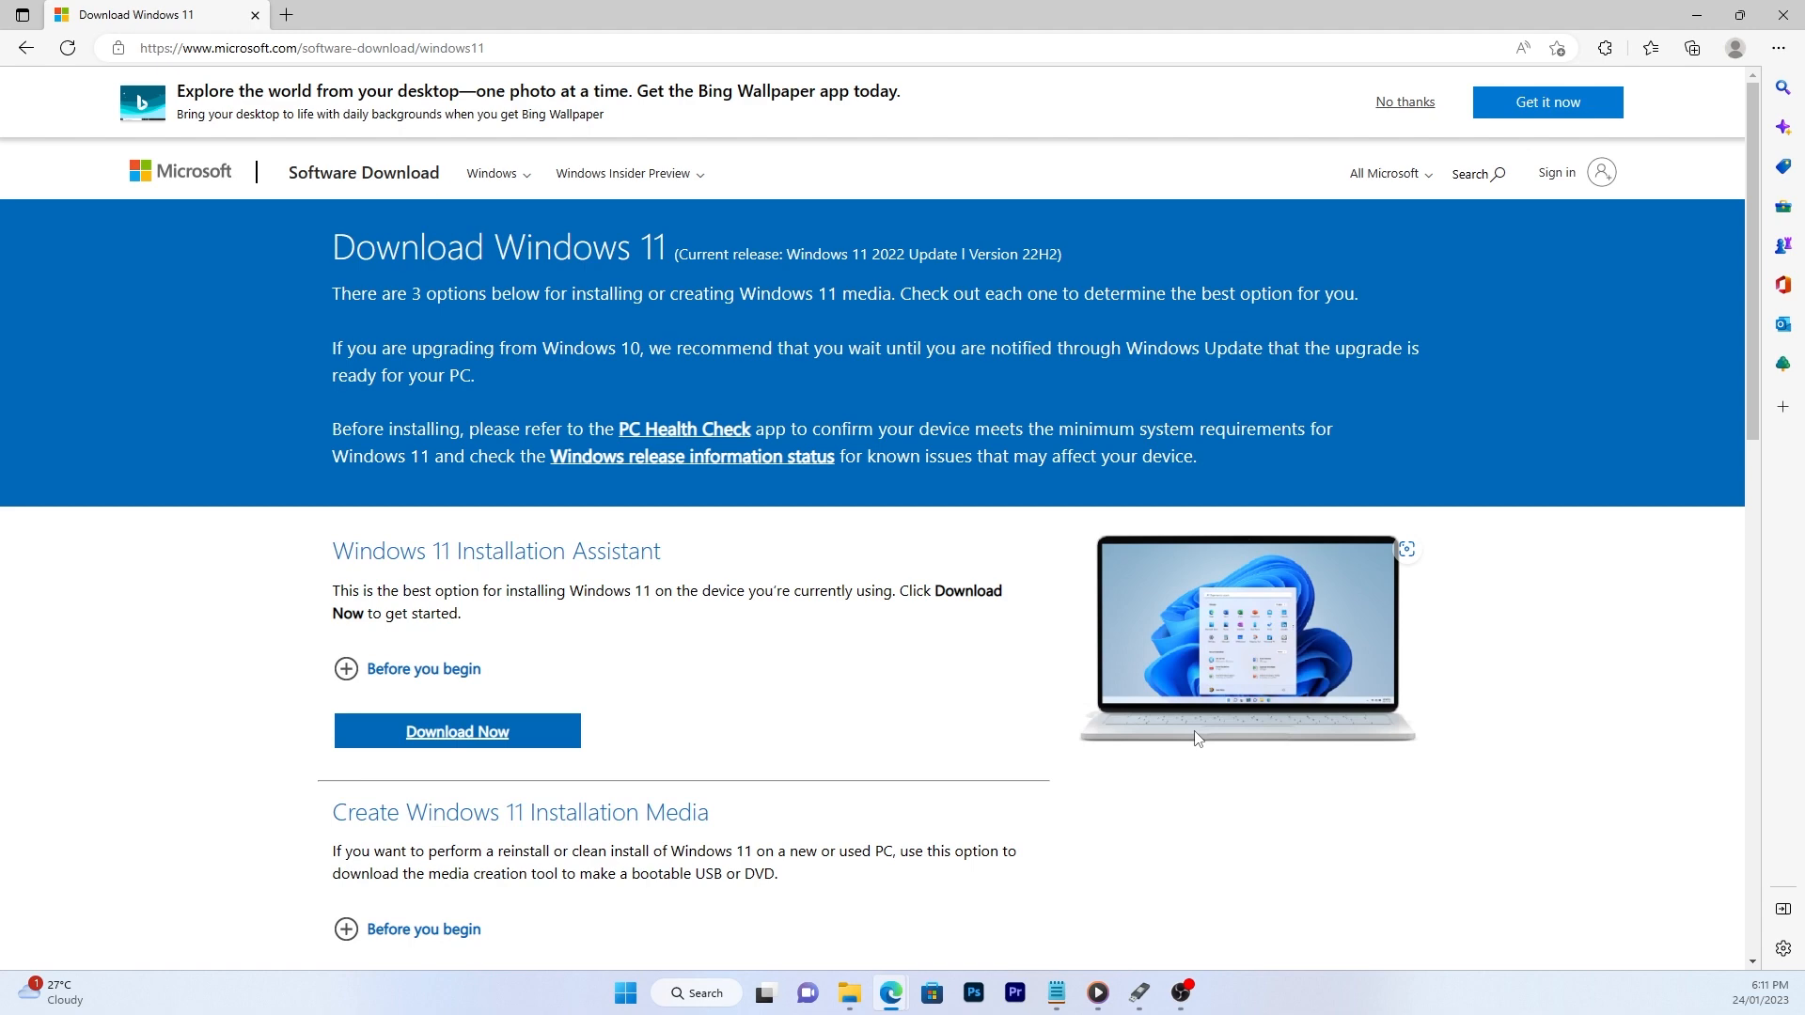
# Choose English International for the Windows 11 ISO and start the 64-bit download.
pyautogui.scroll(-3)
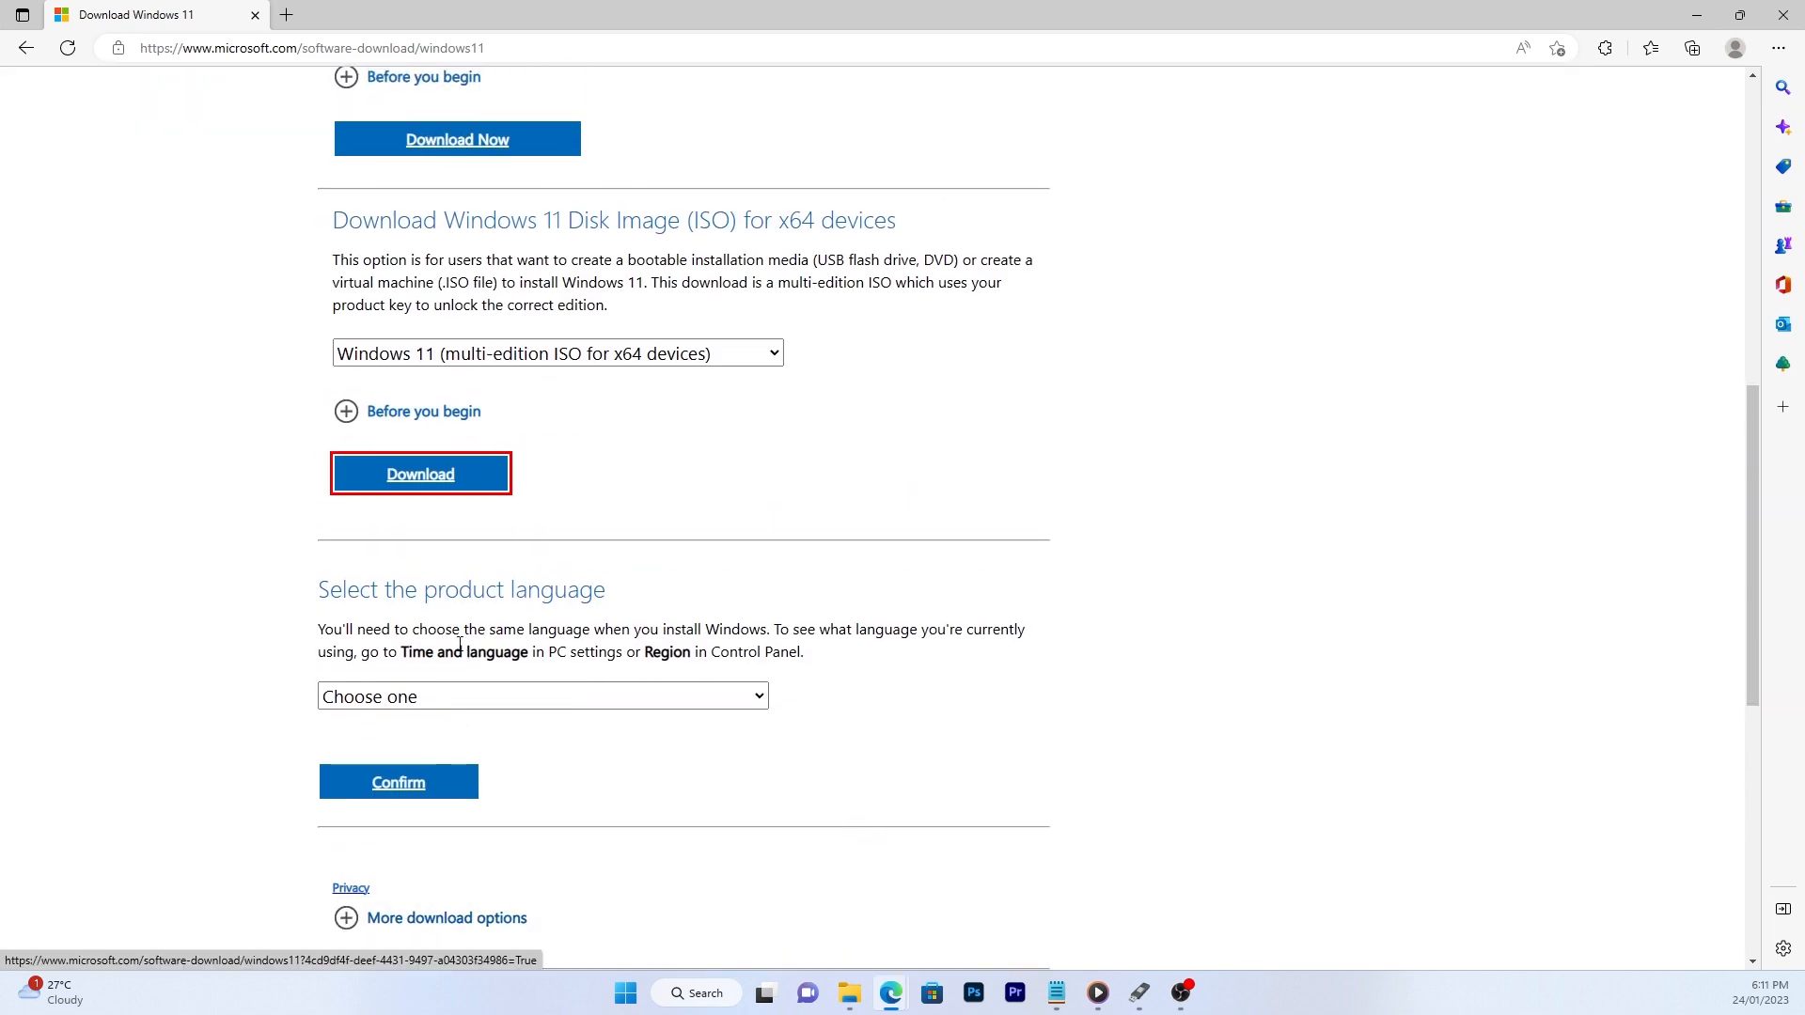
pyautogui.click(541, 696)
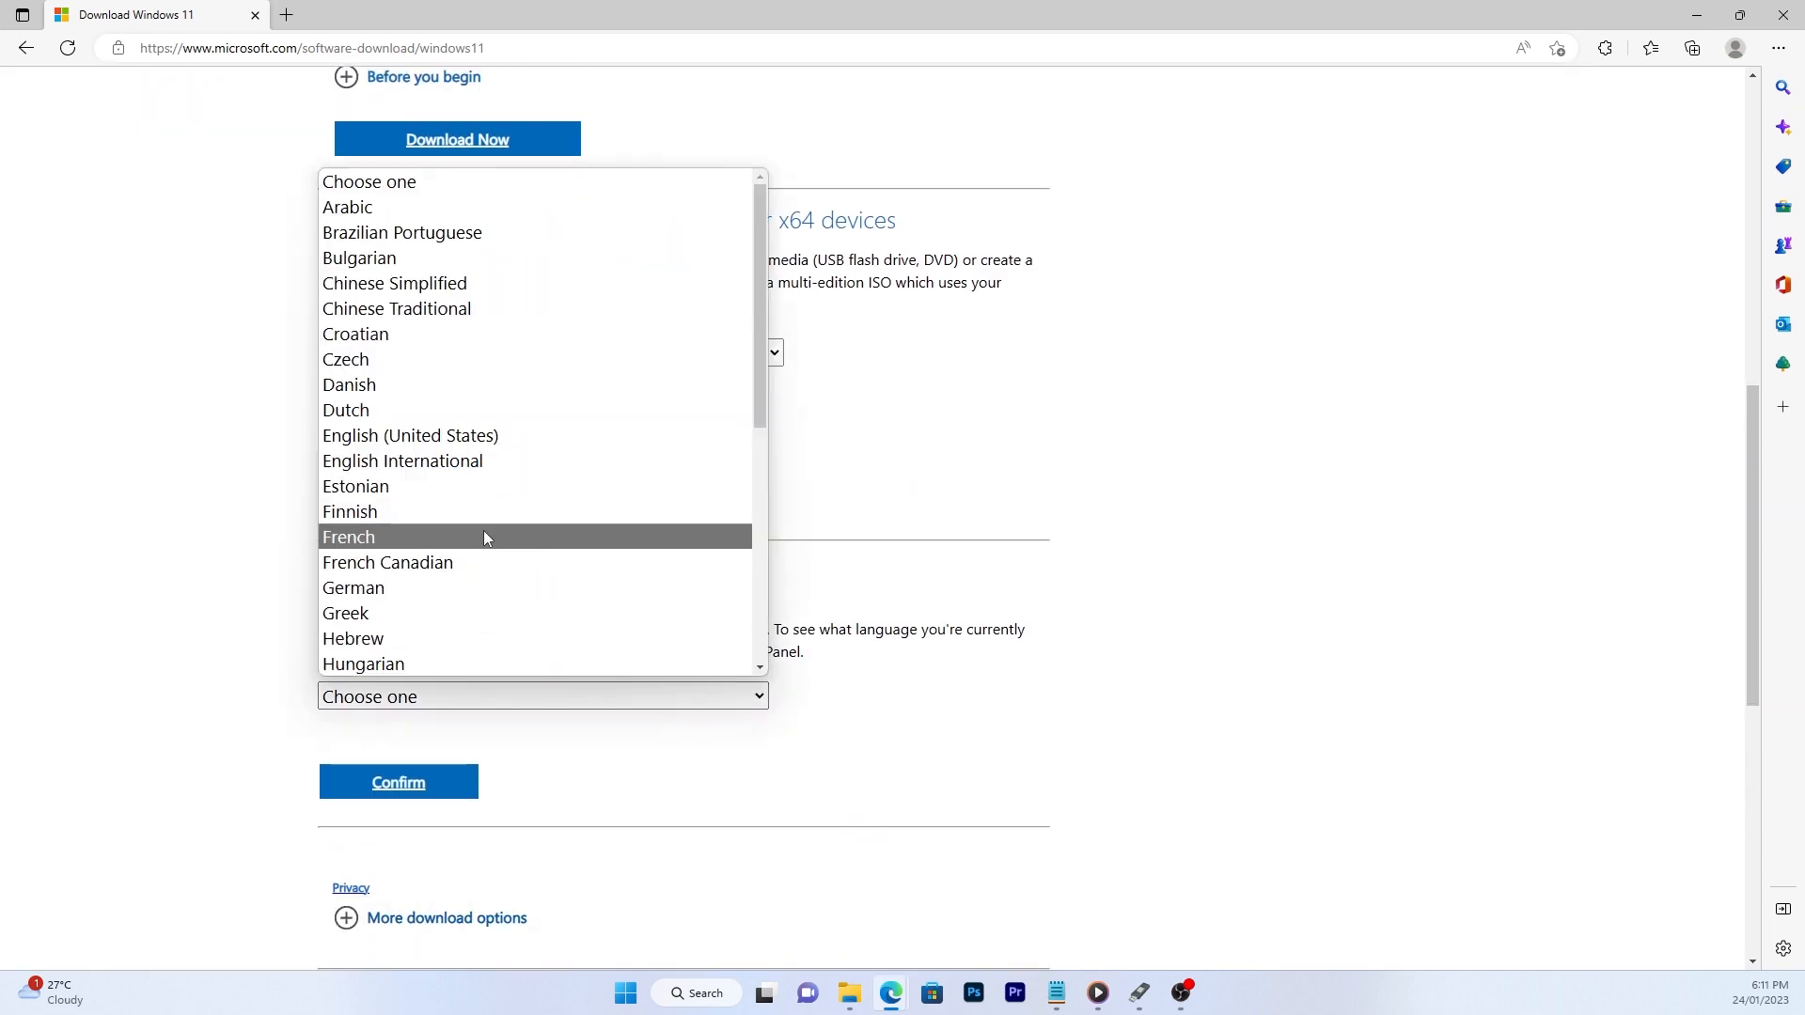
pyautogui.click(401, 460)
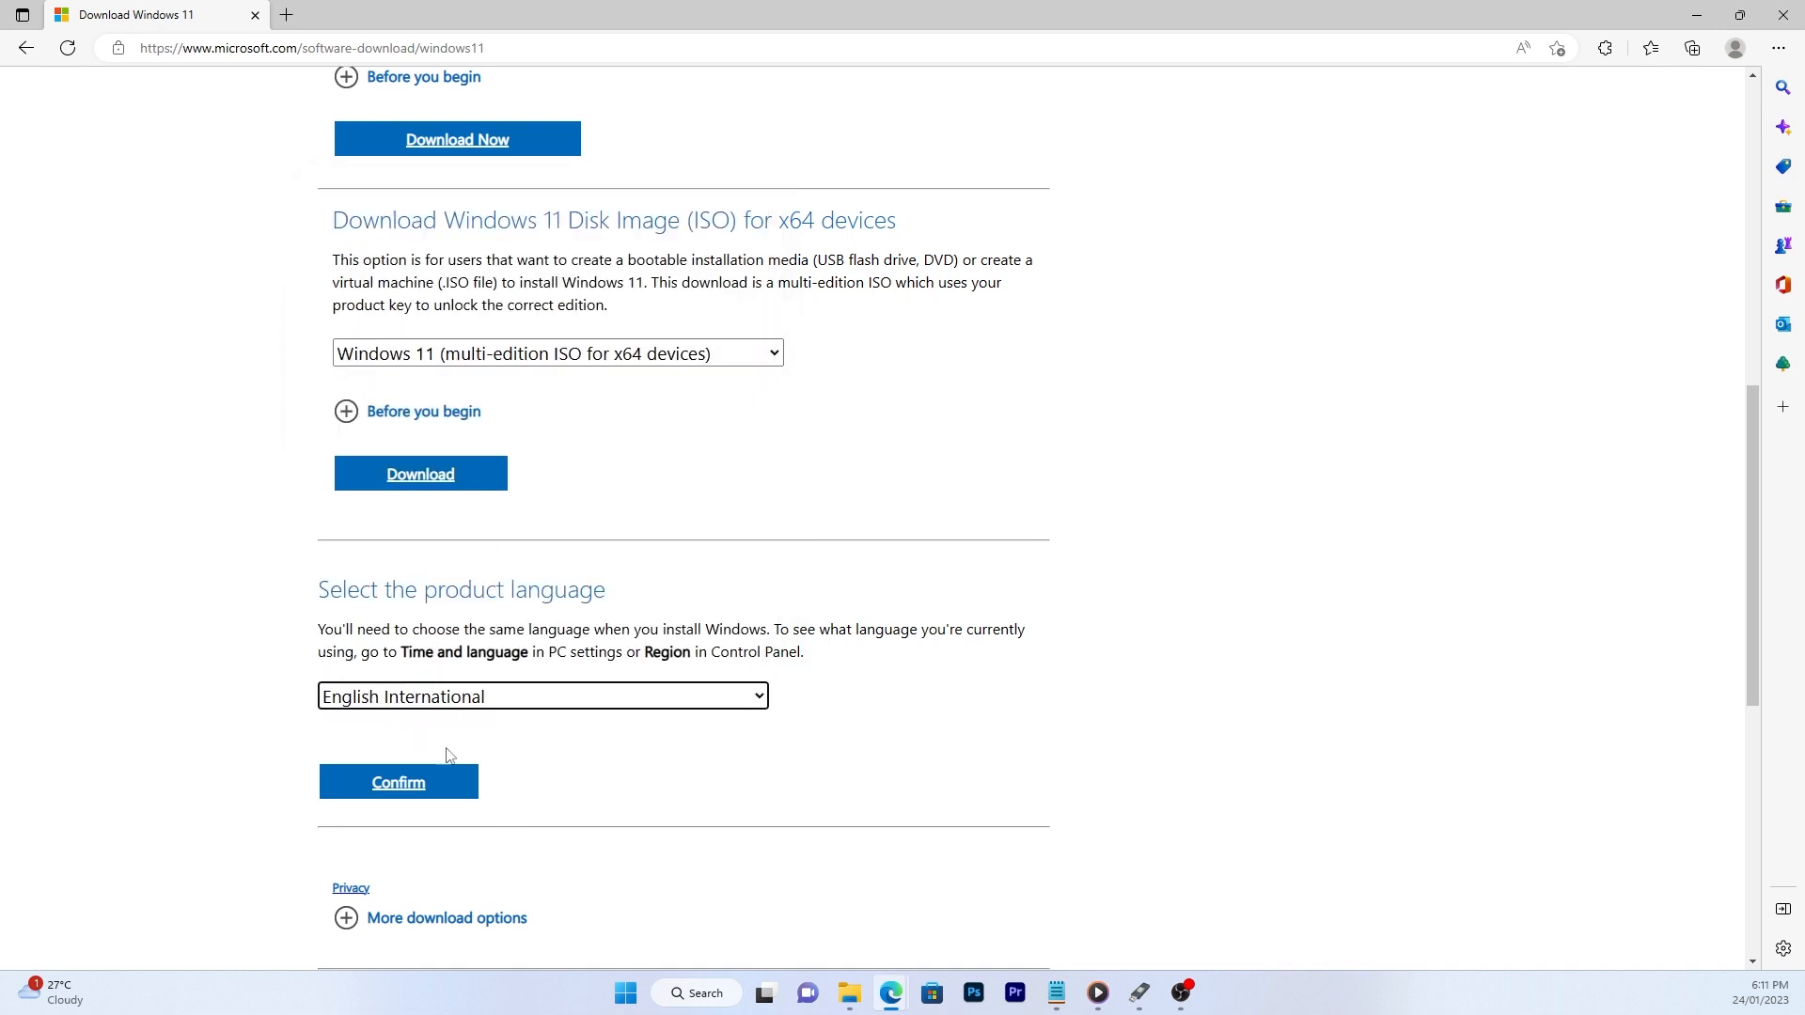
pyautogui.click(397, 781)
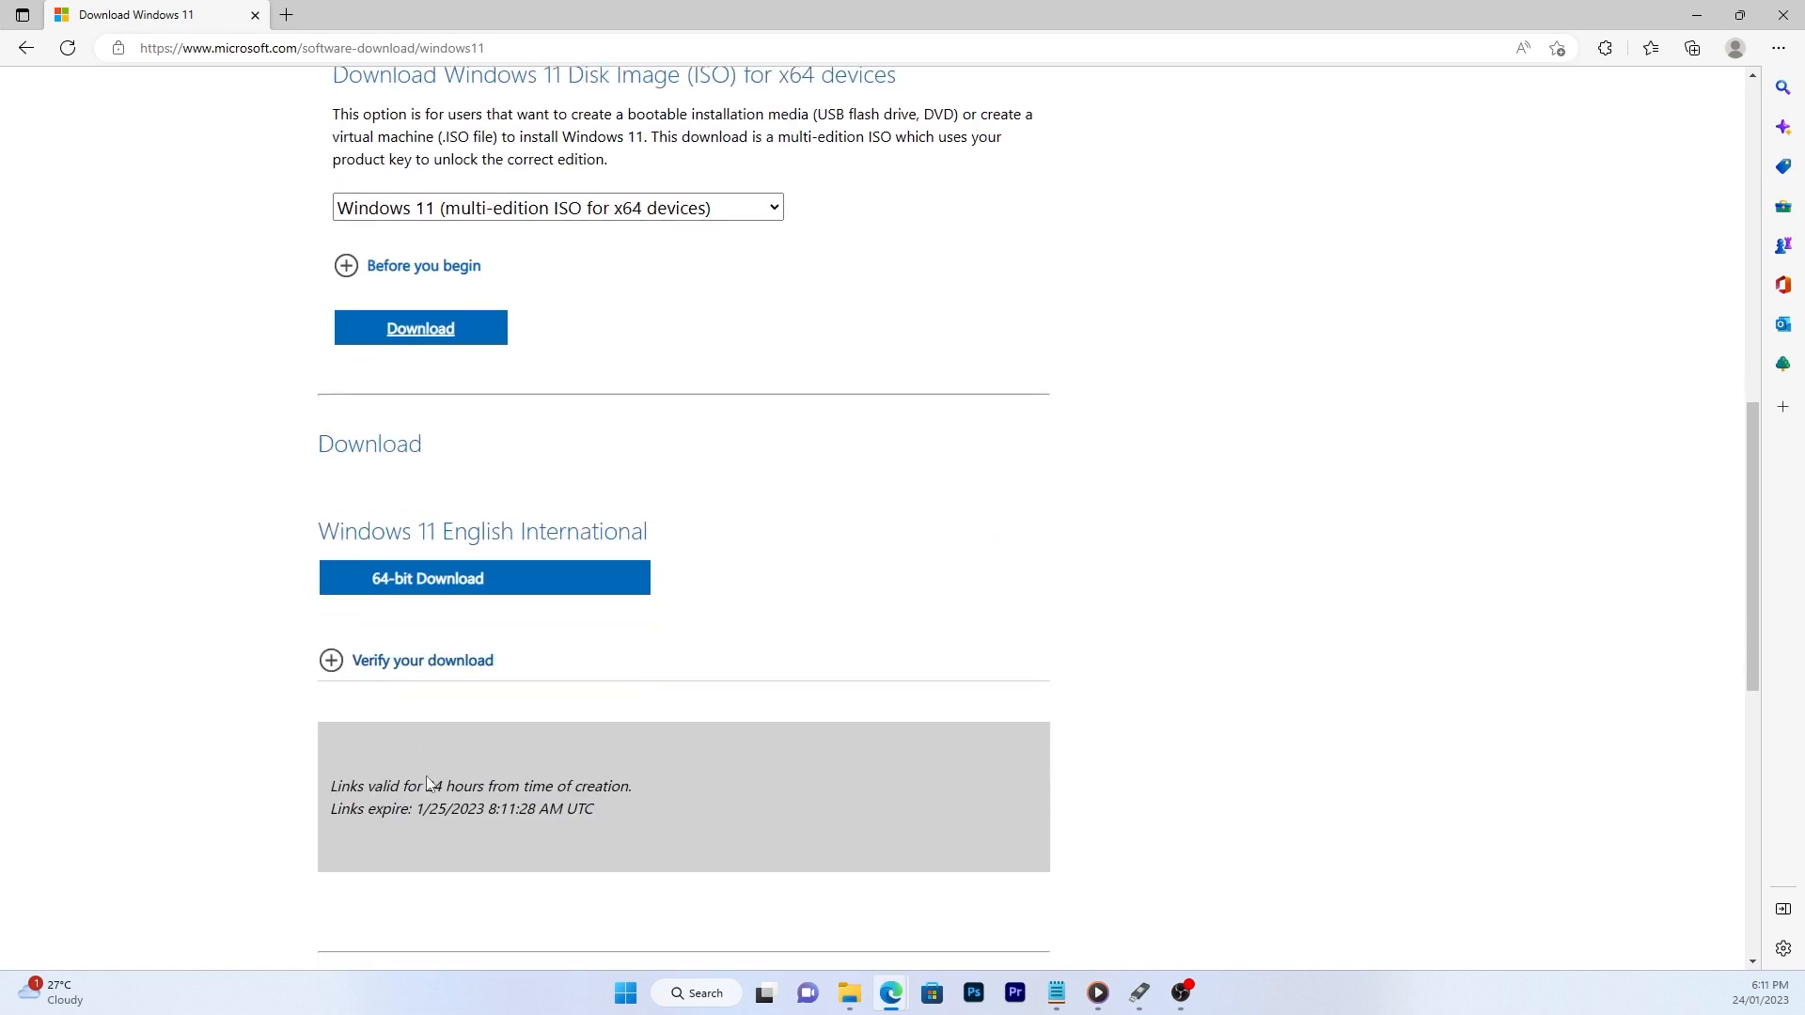
pyautogui.scroll(-3)
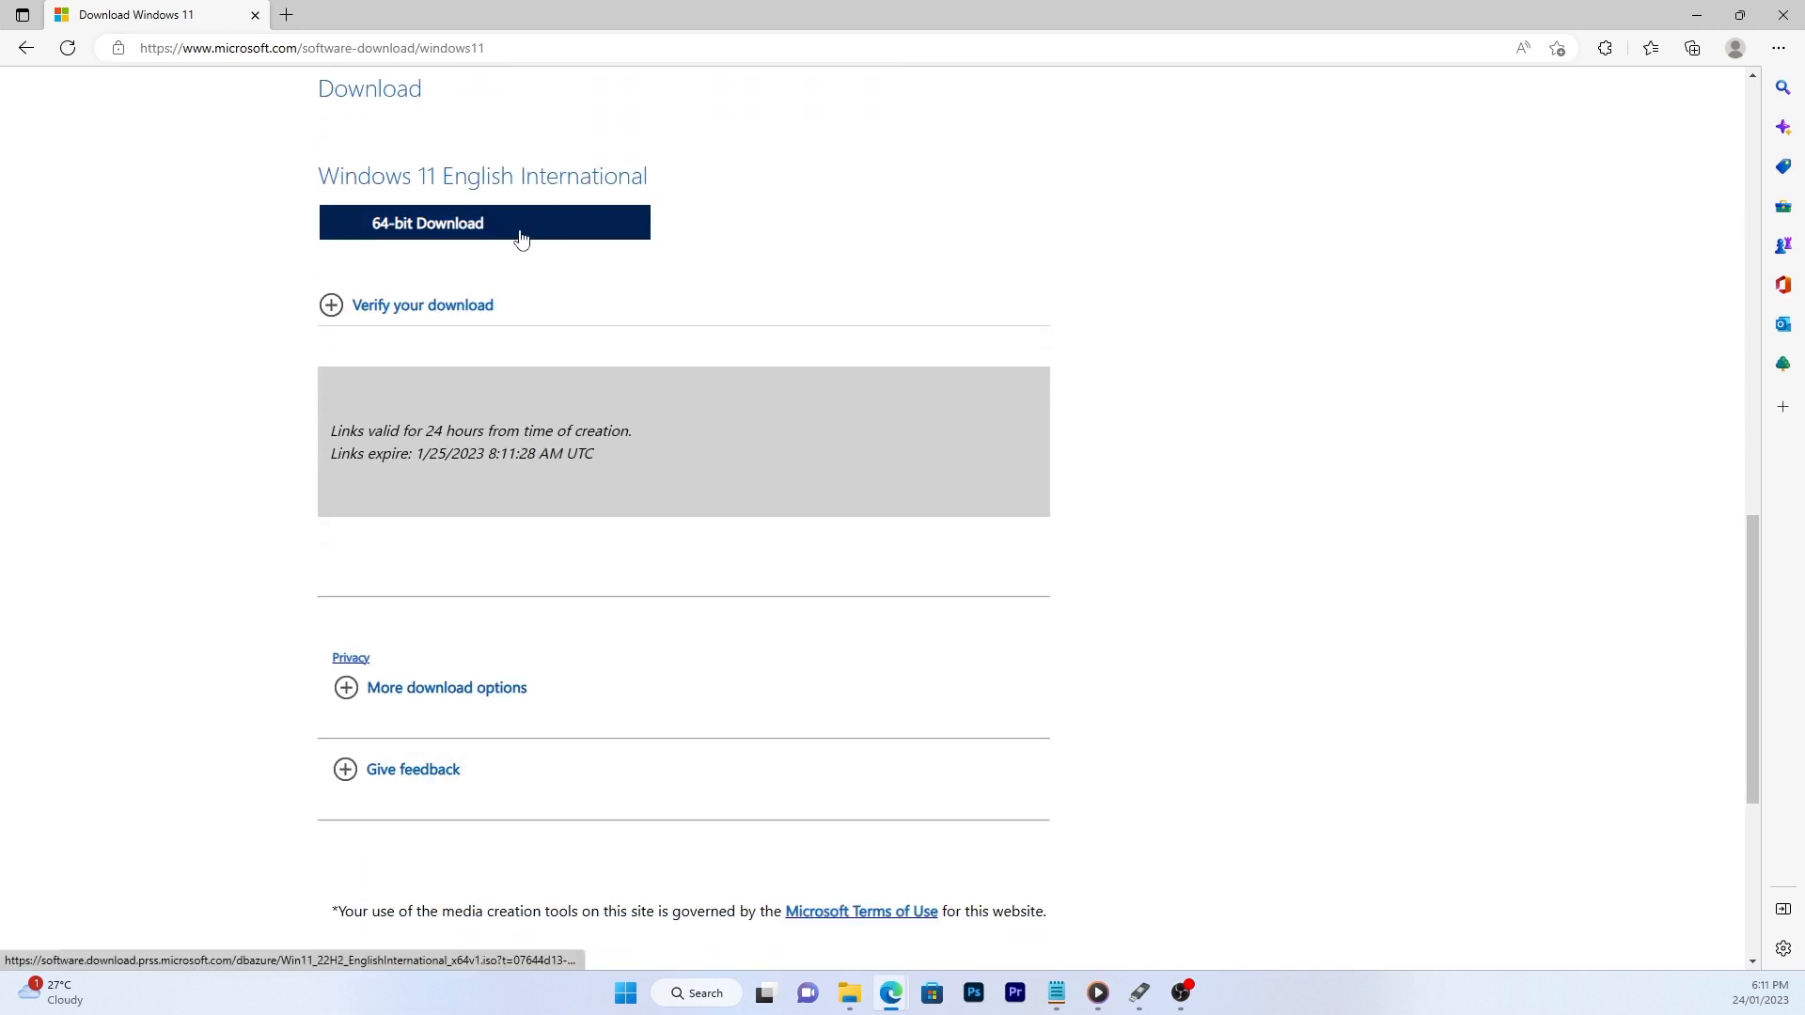
pyautogui.click(484, 222)
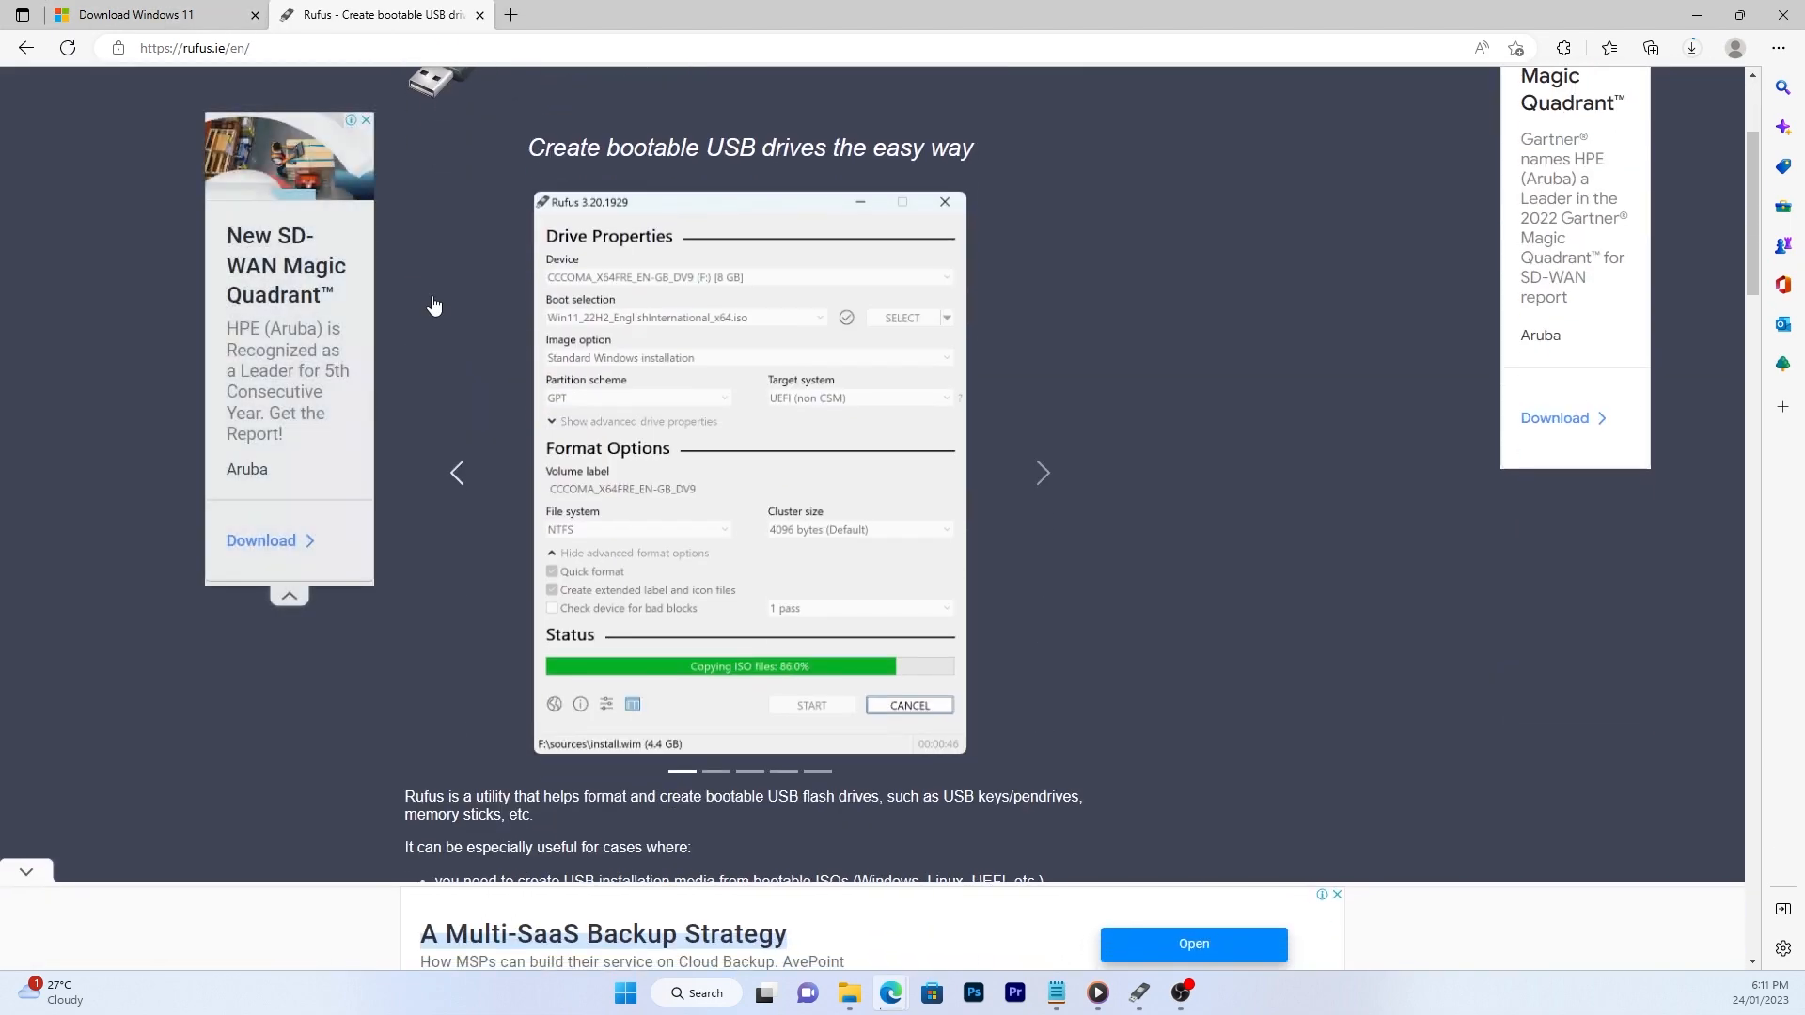
# Launch the rufus-3.21 executable from the Downloads folder.
pyautogui.scroll(-3)
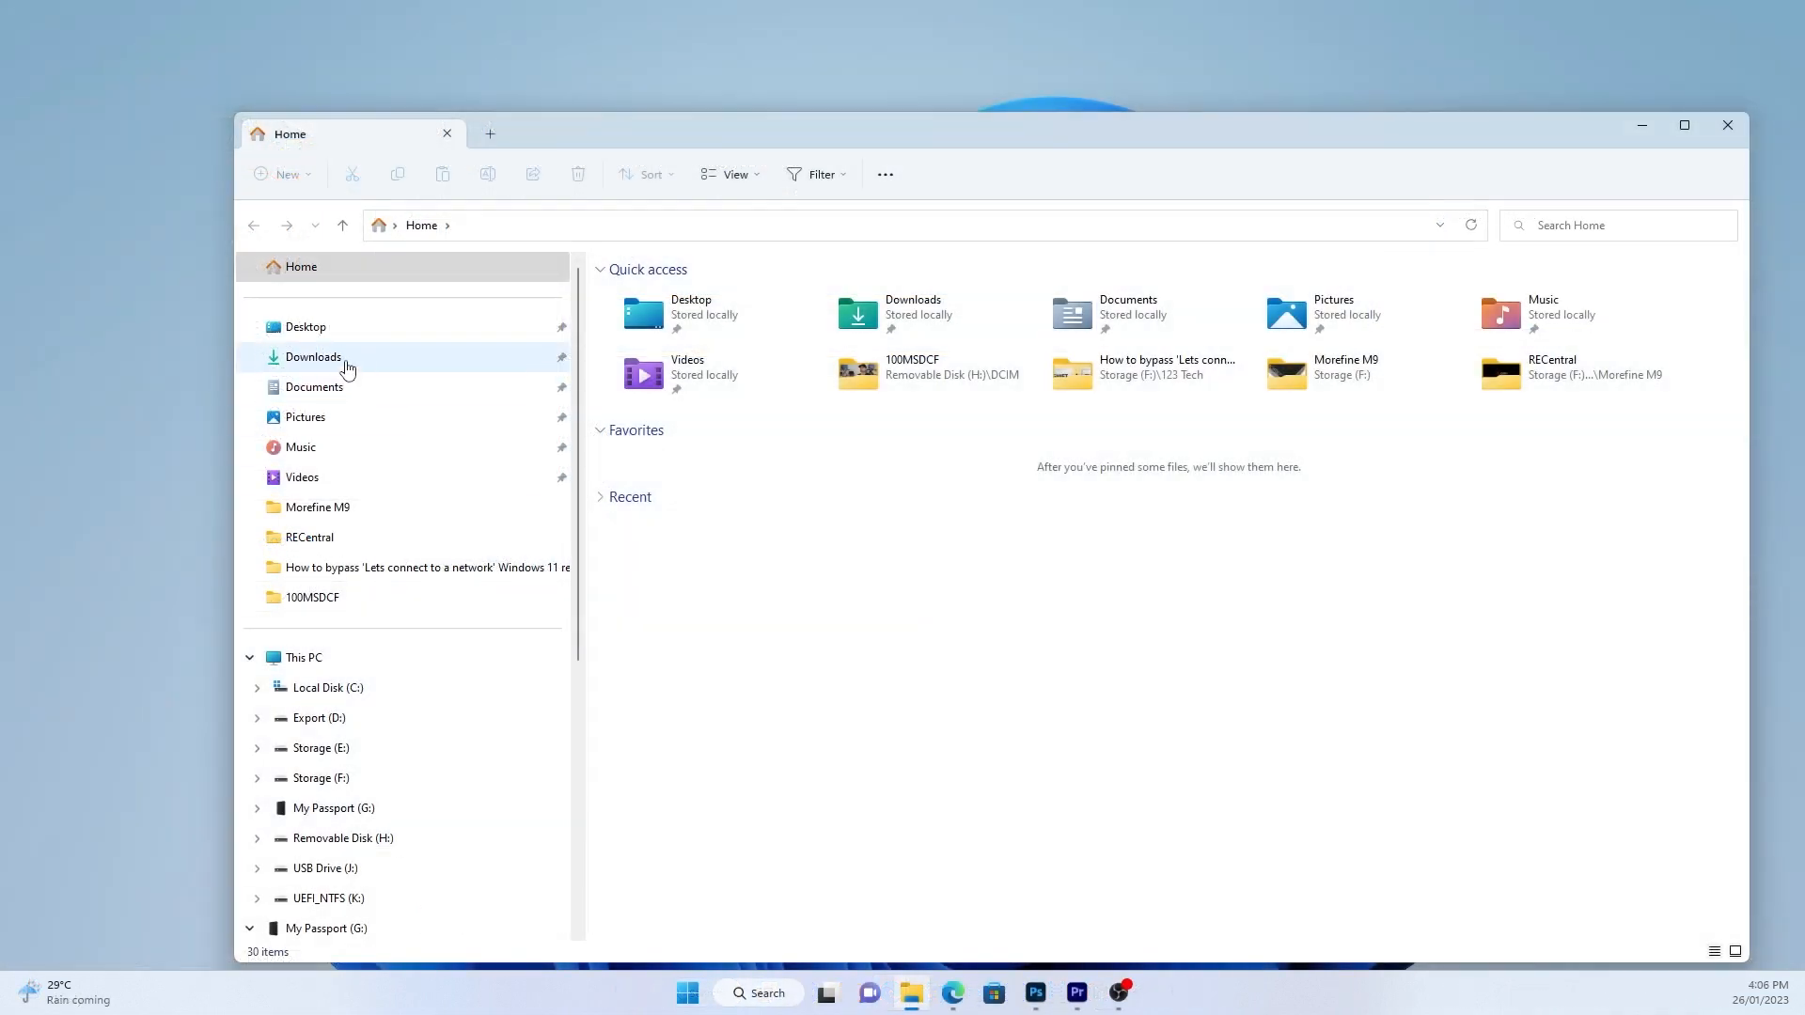
pyautogui.click(313, 357)
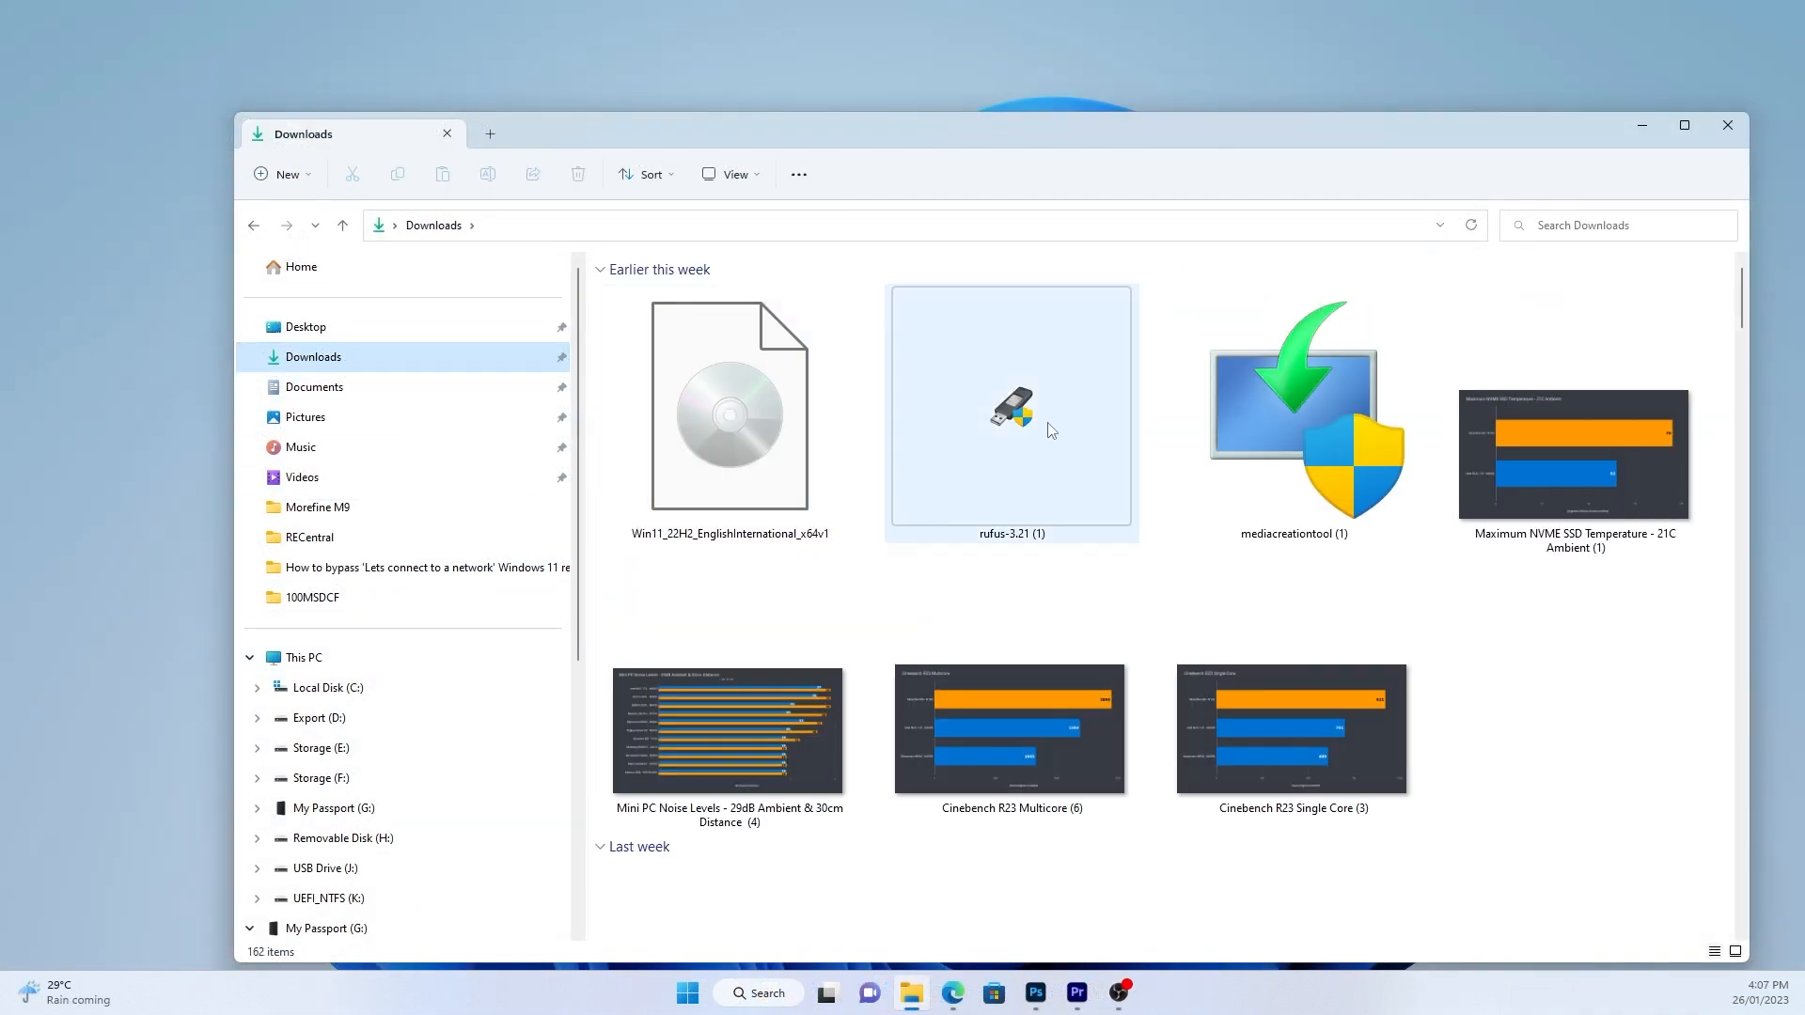
pyautogui.doubleClick(1009, 408)
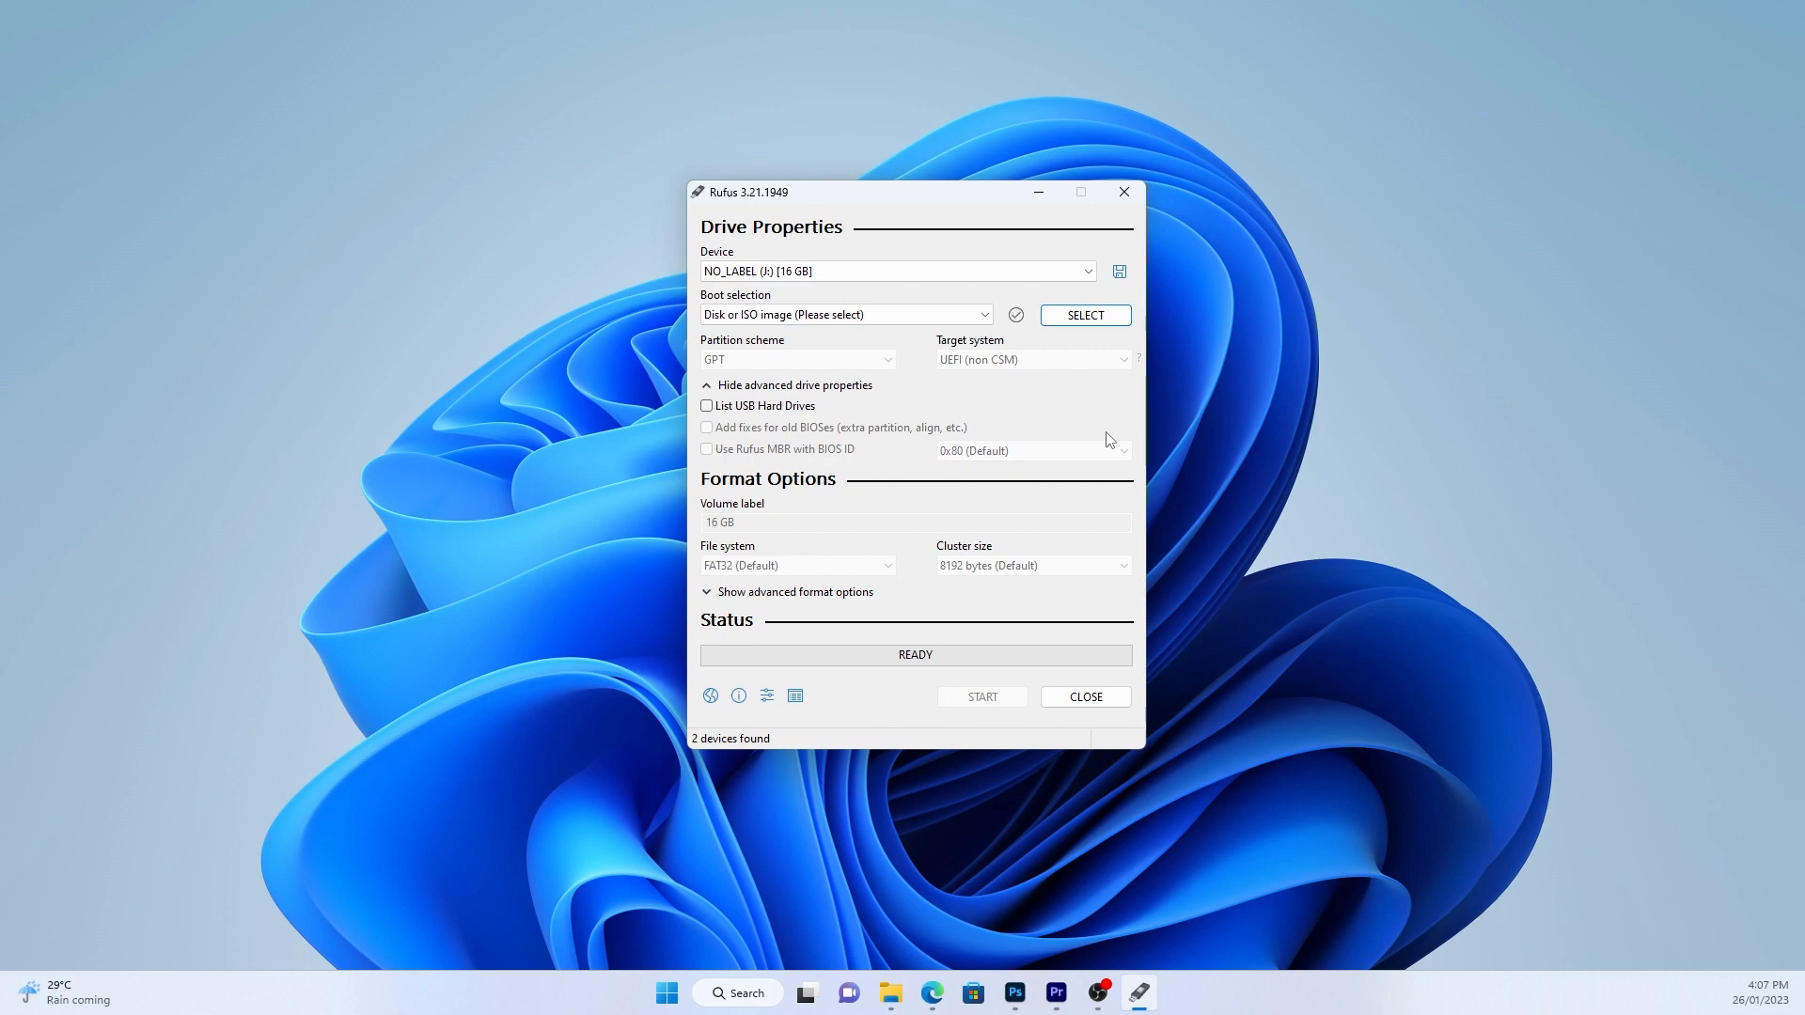
# Target the 16 GB drive, load Win11_22H2_EnglishInternational_x64v1.iso from Downloads, and start writing.
pyautogui.click(896, 271)
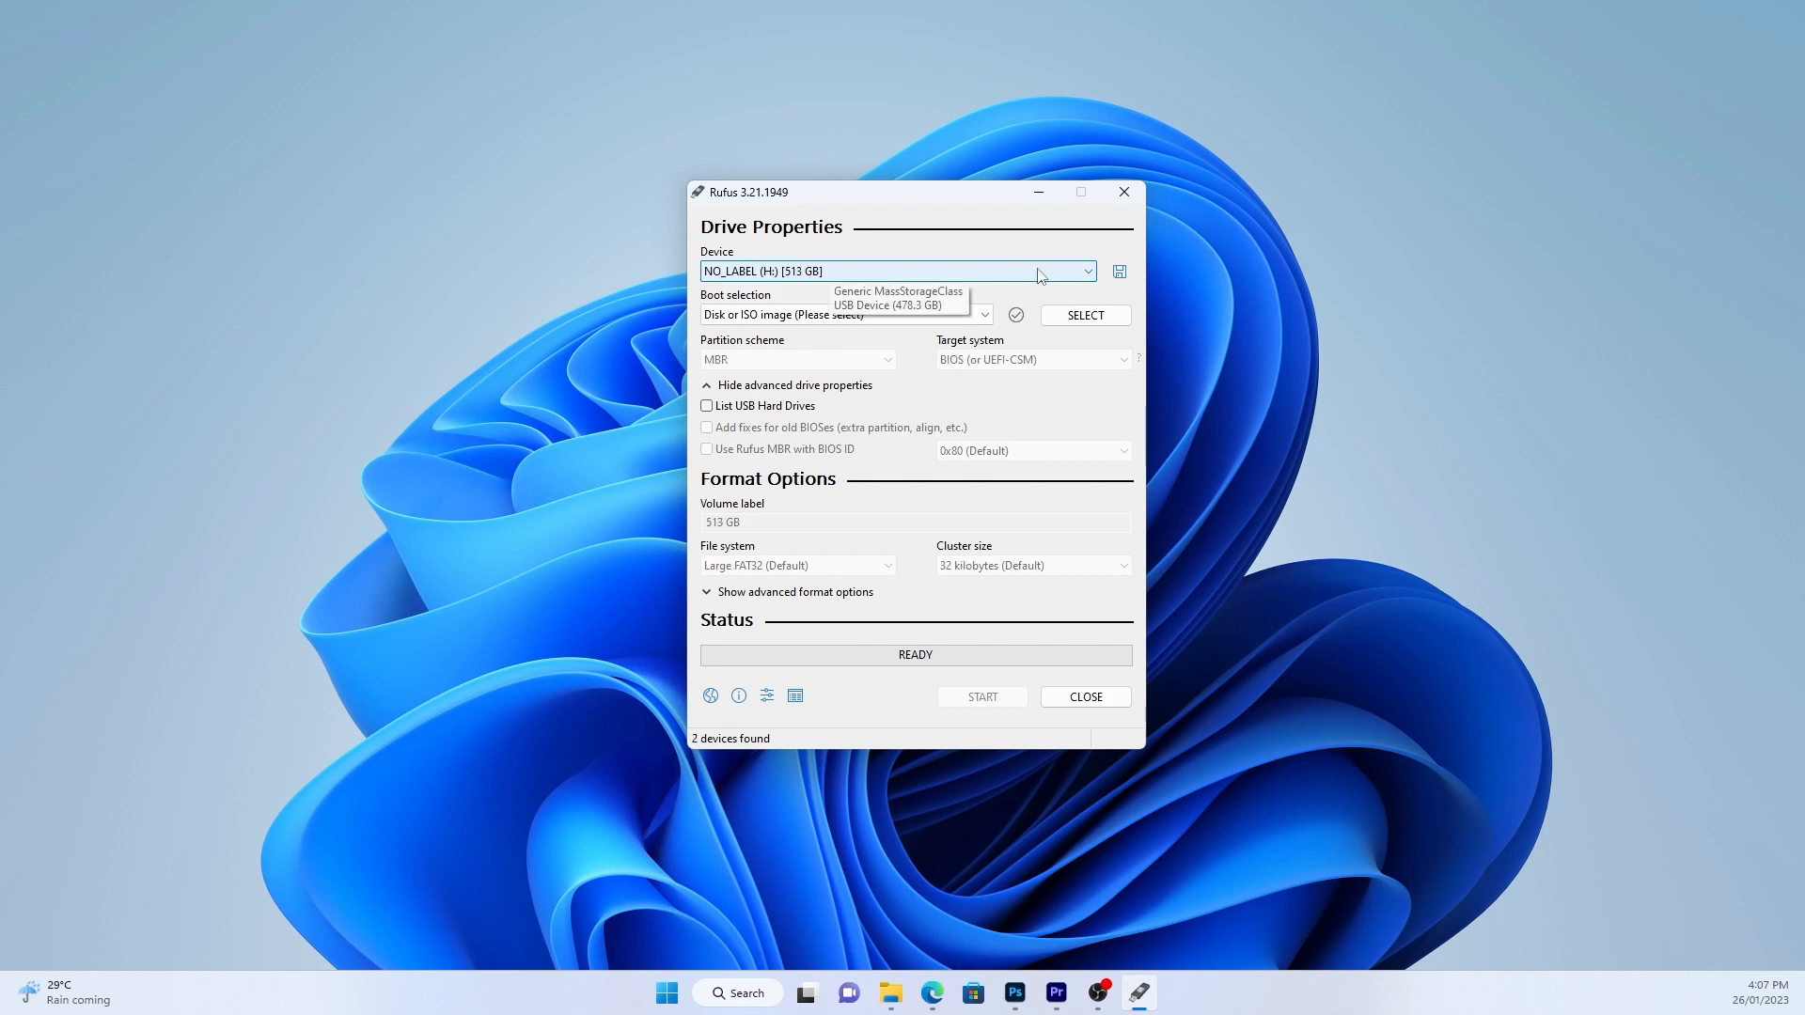
pyautogui.click(898, 271)
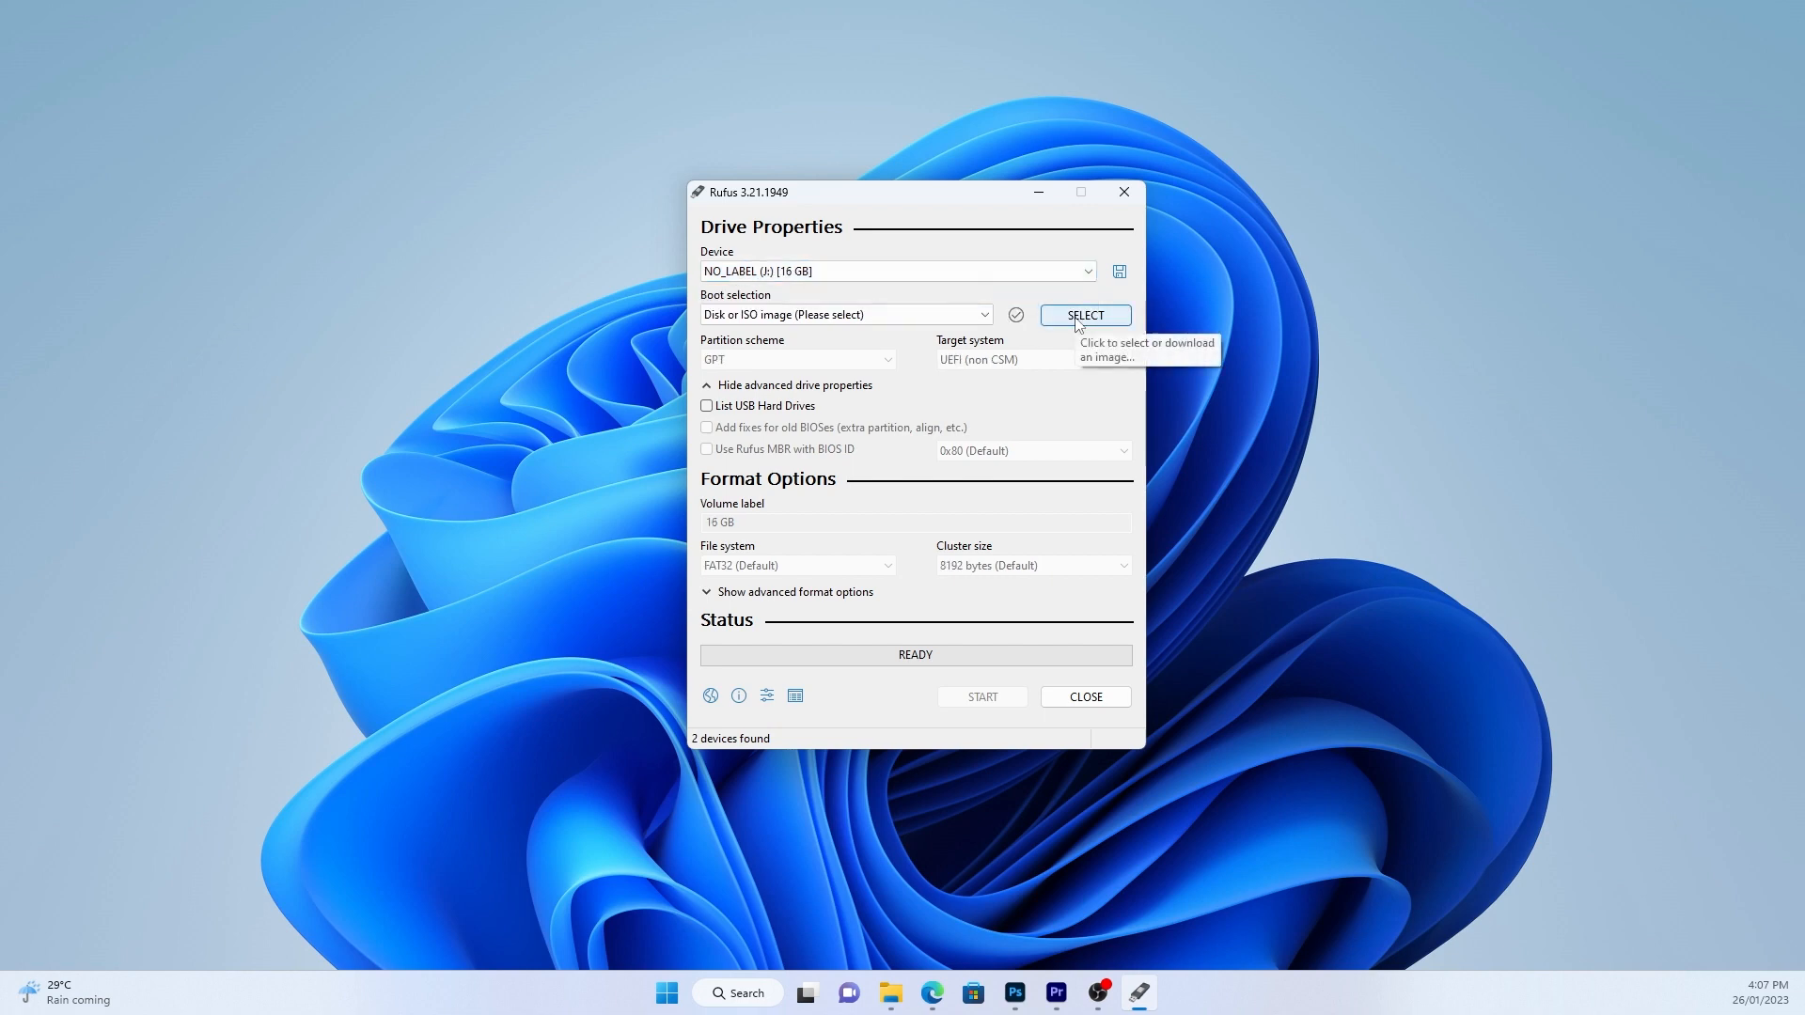
pyautogui.click(1083, 314)
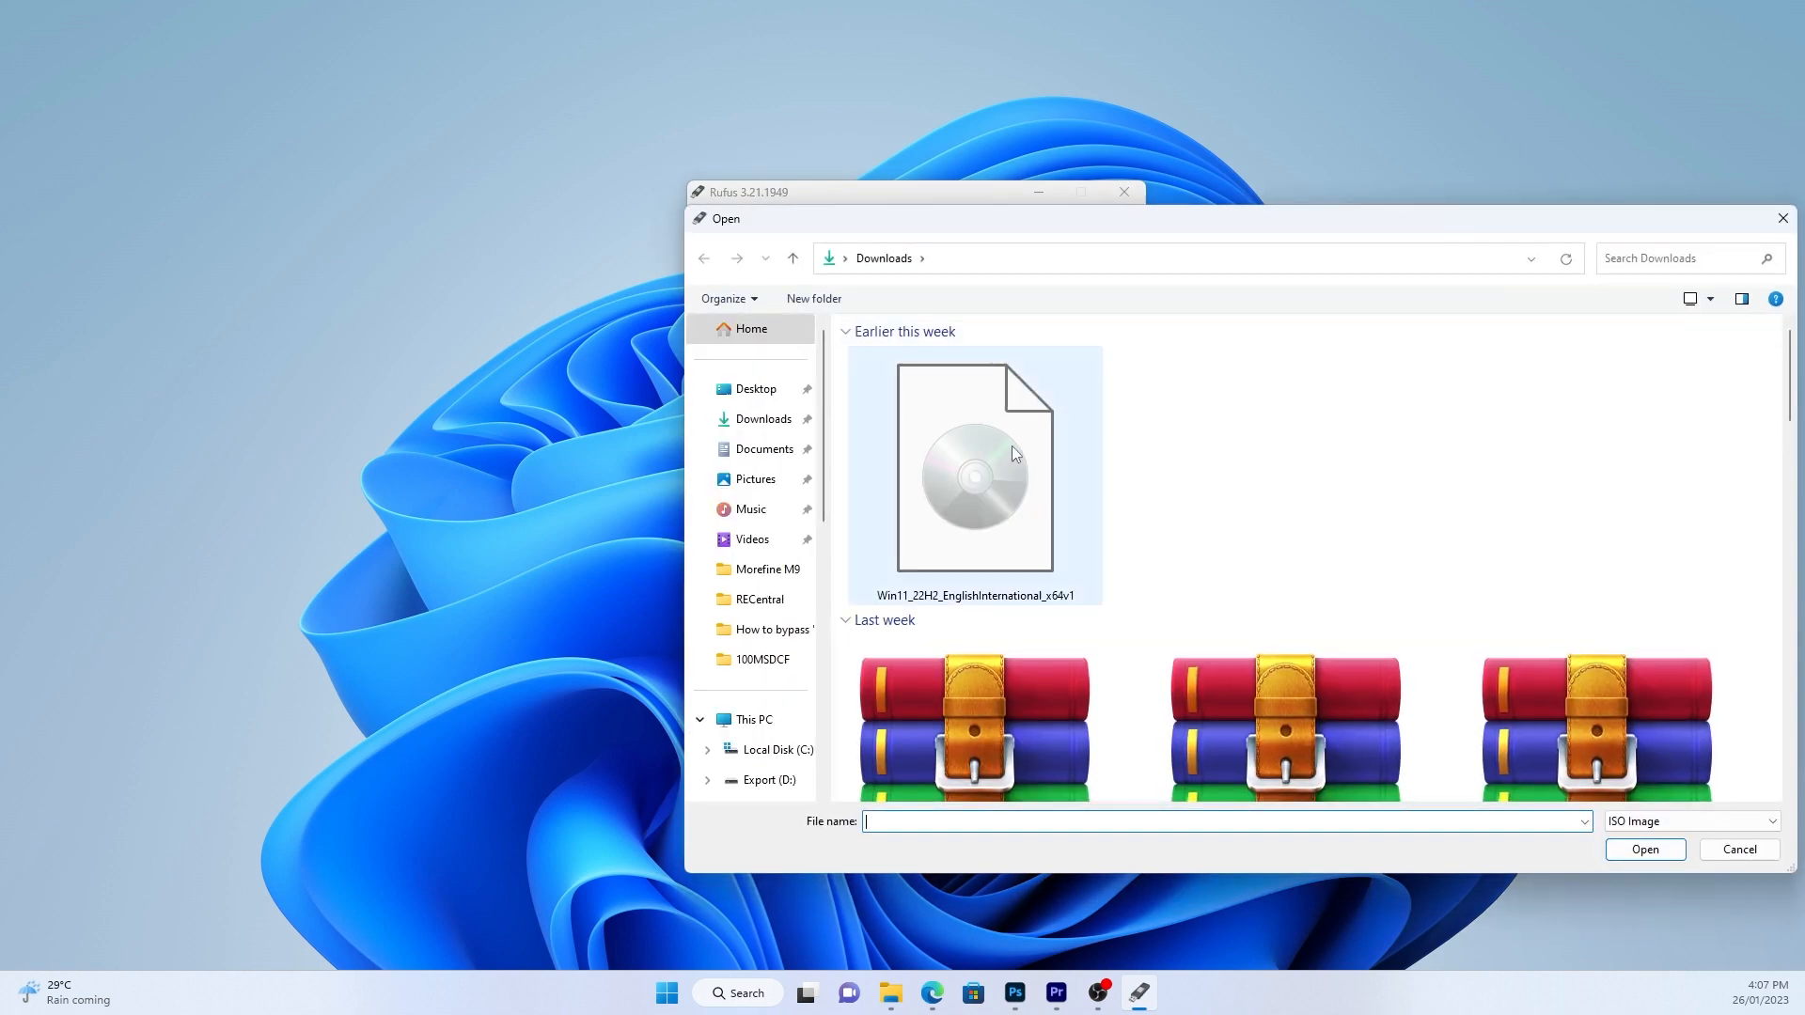
pyautogui.doubleClick(971, 466)
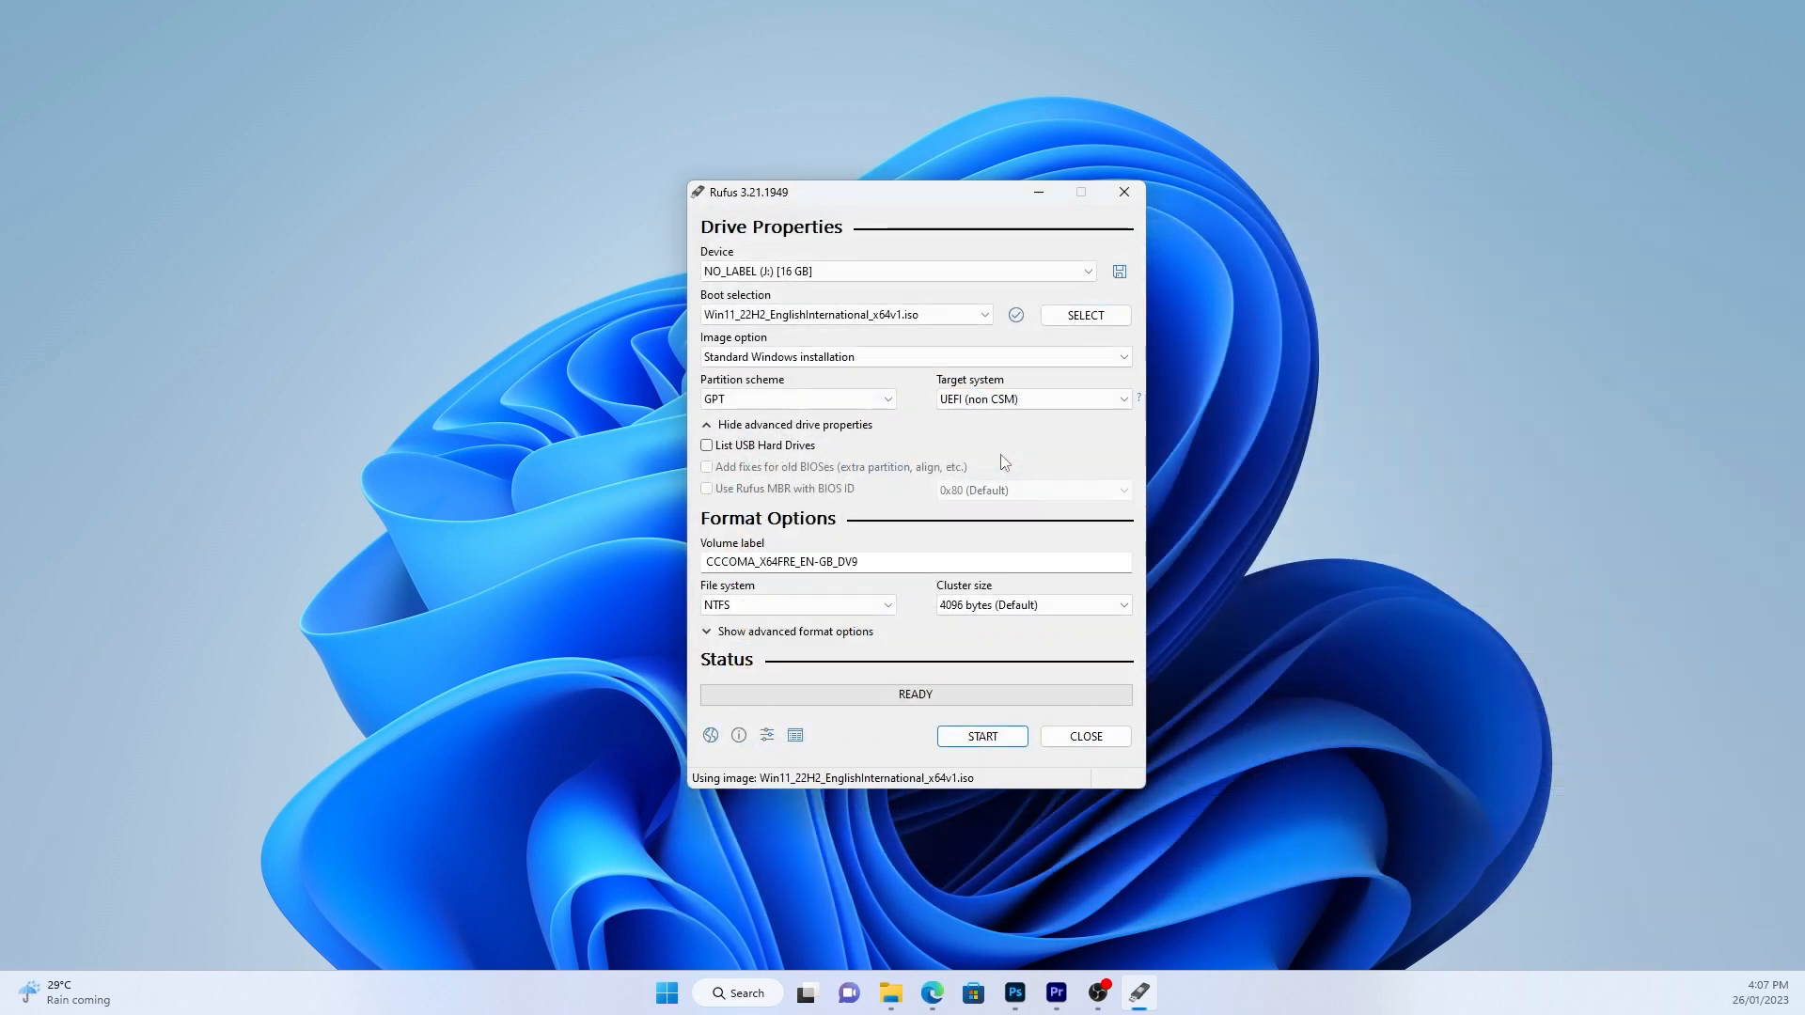
pyautogui.click(980, 735)
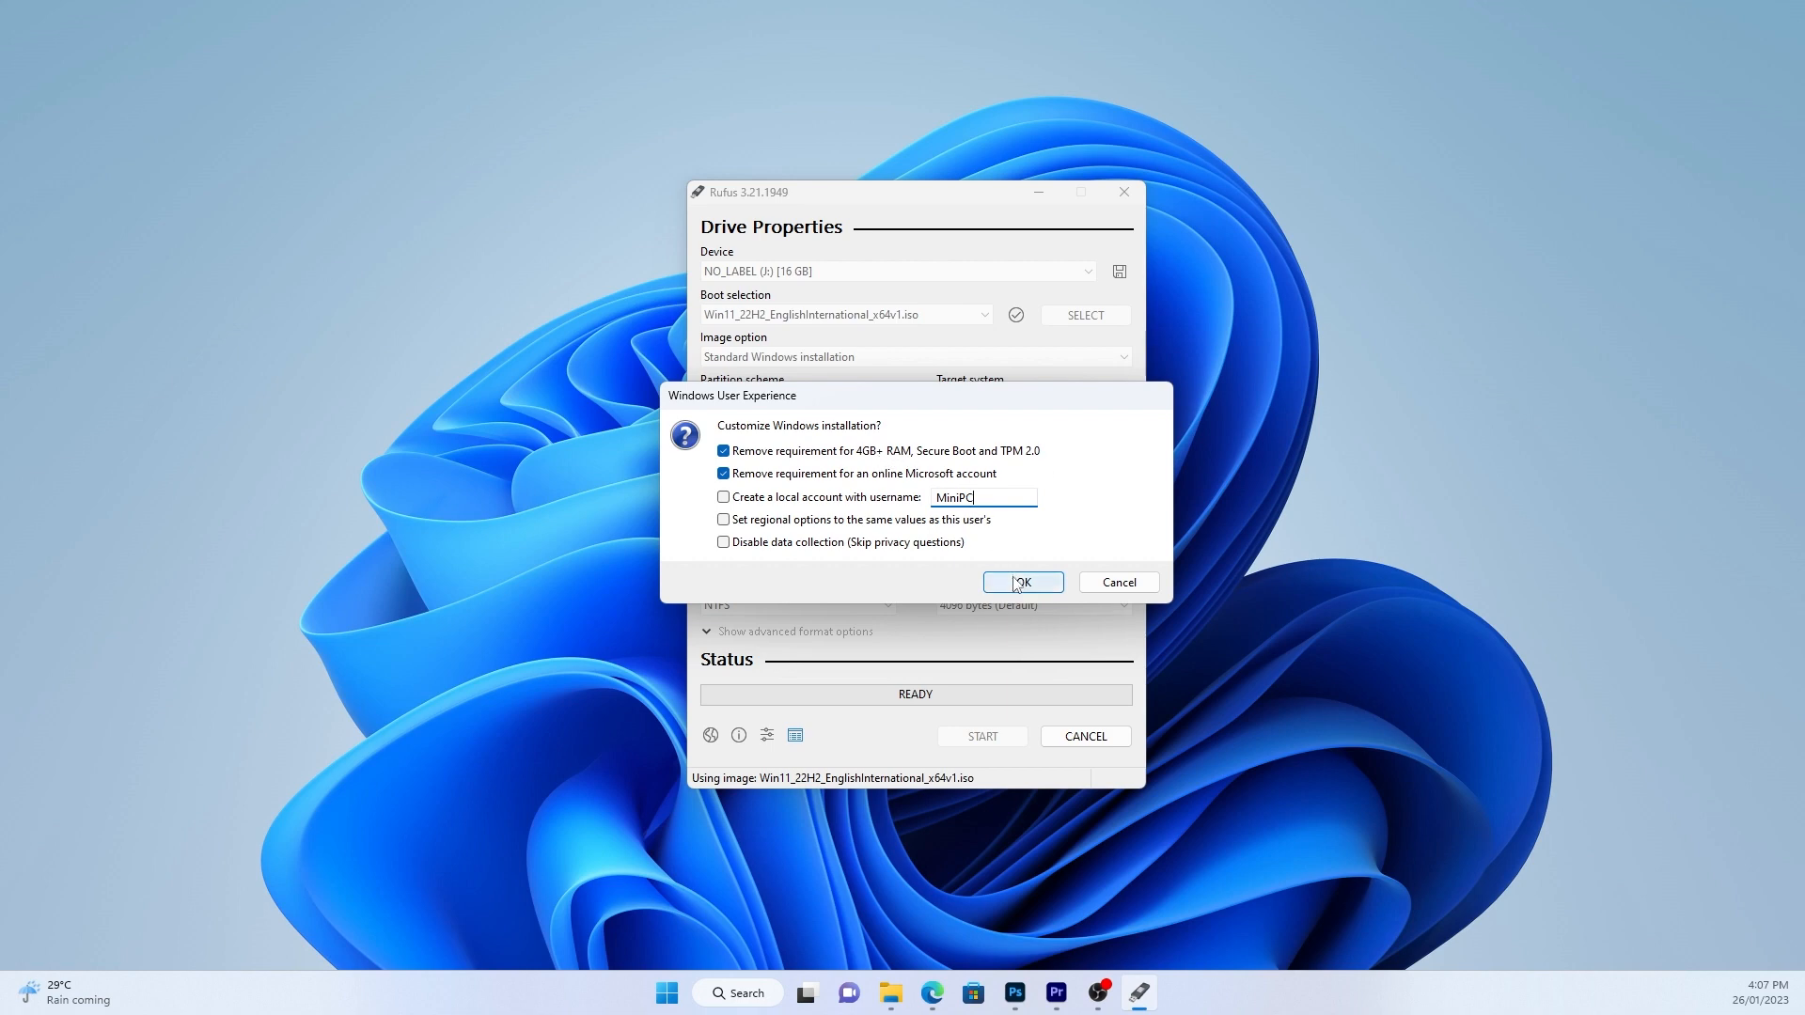
# Accept removing TPM, Secure Boot, RAM and online-account requirements and confirm erasing the drive.
pyautogui.click(1019, 581)
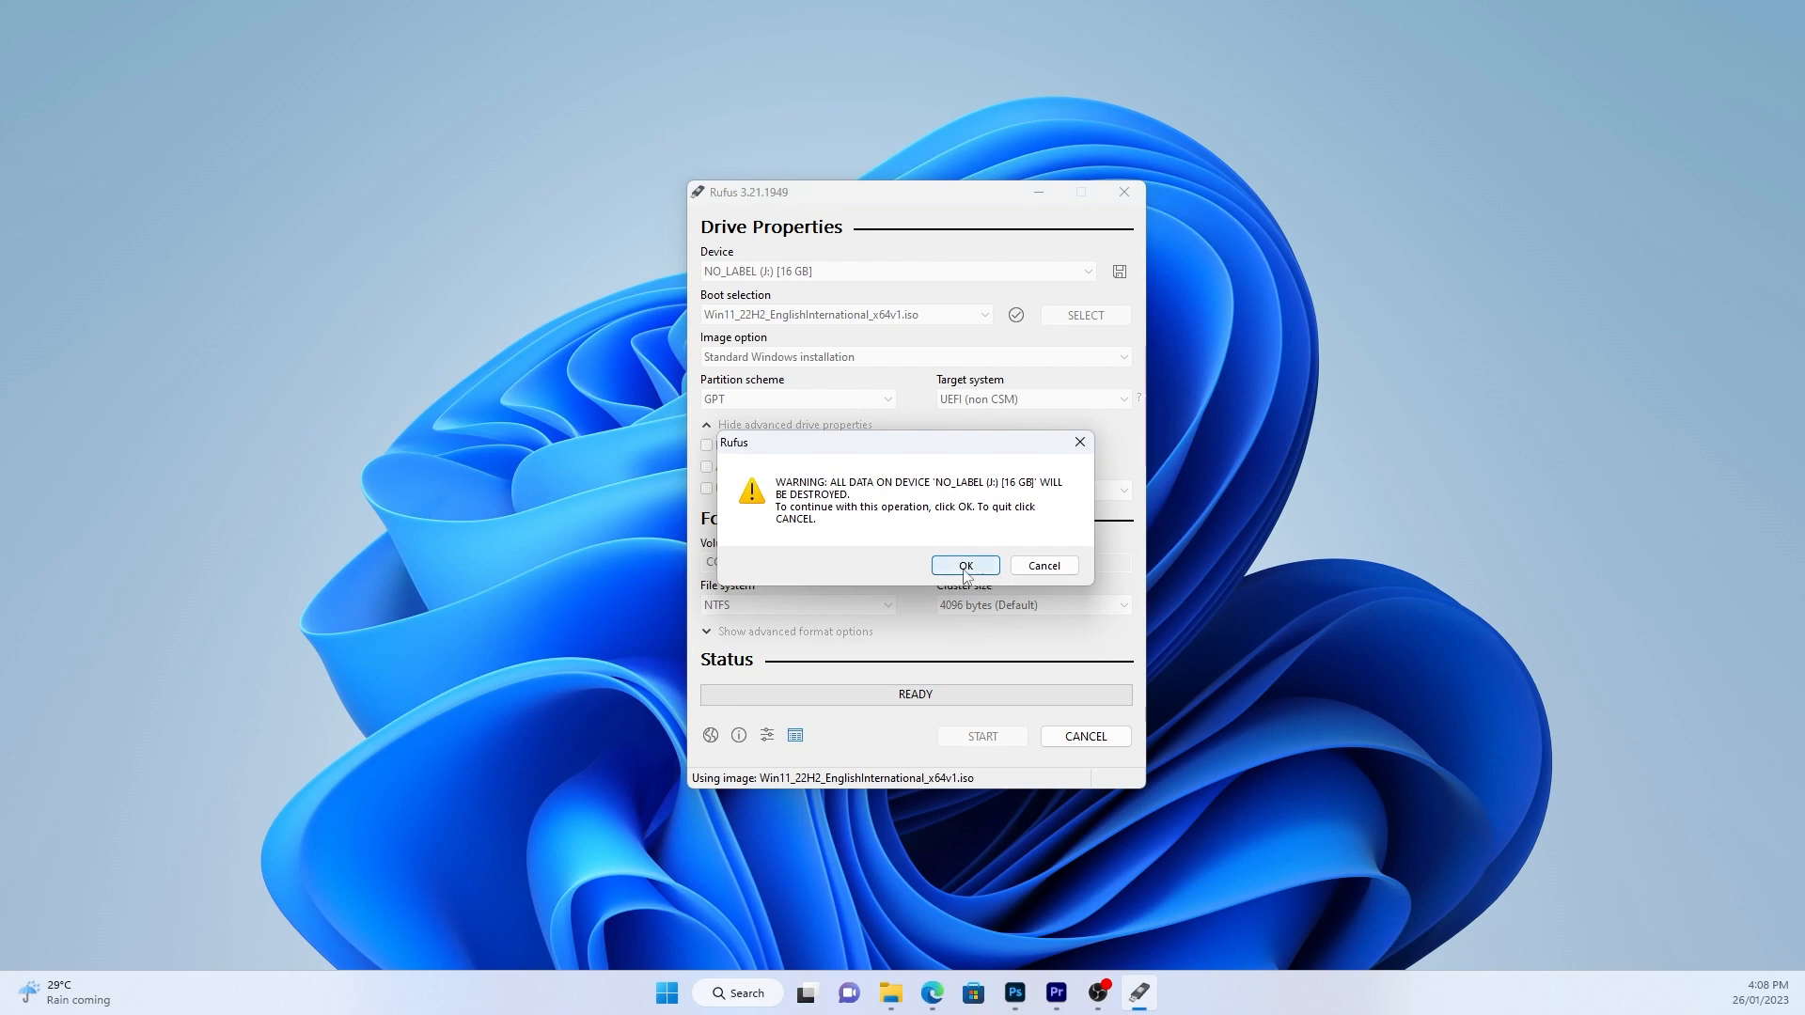
pyautogui.click(964, 565)
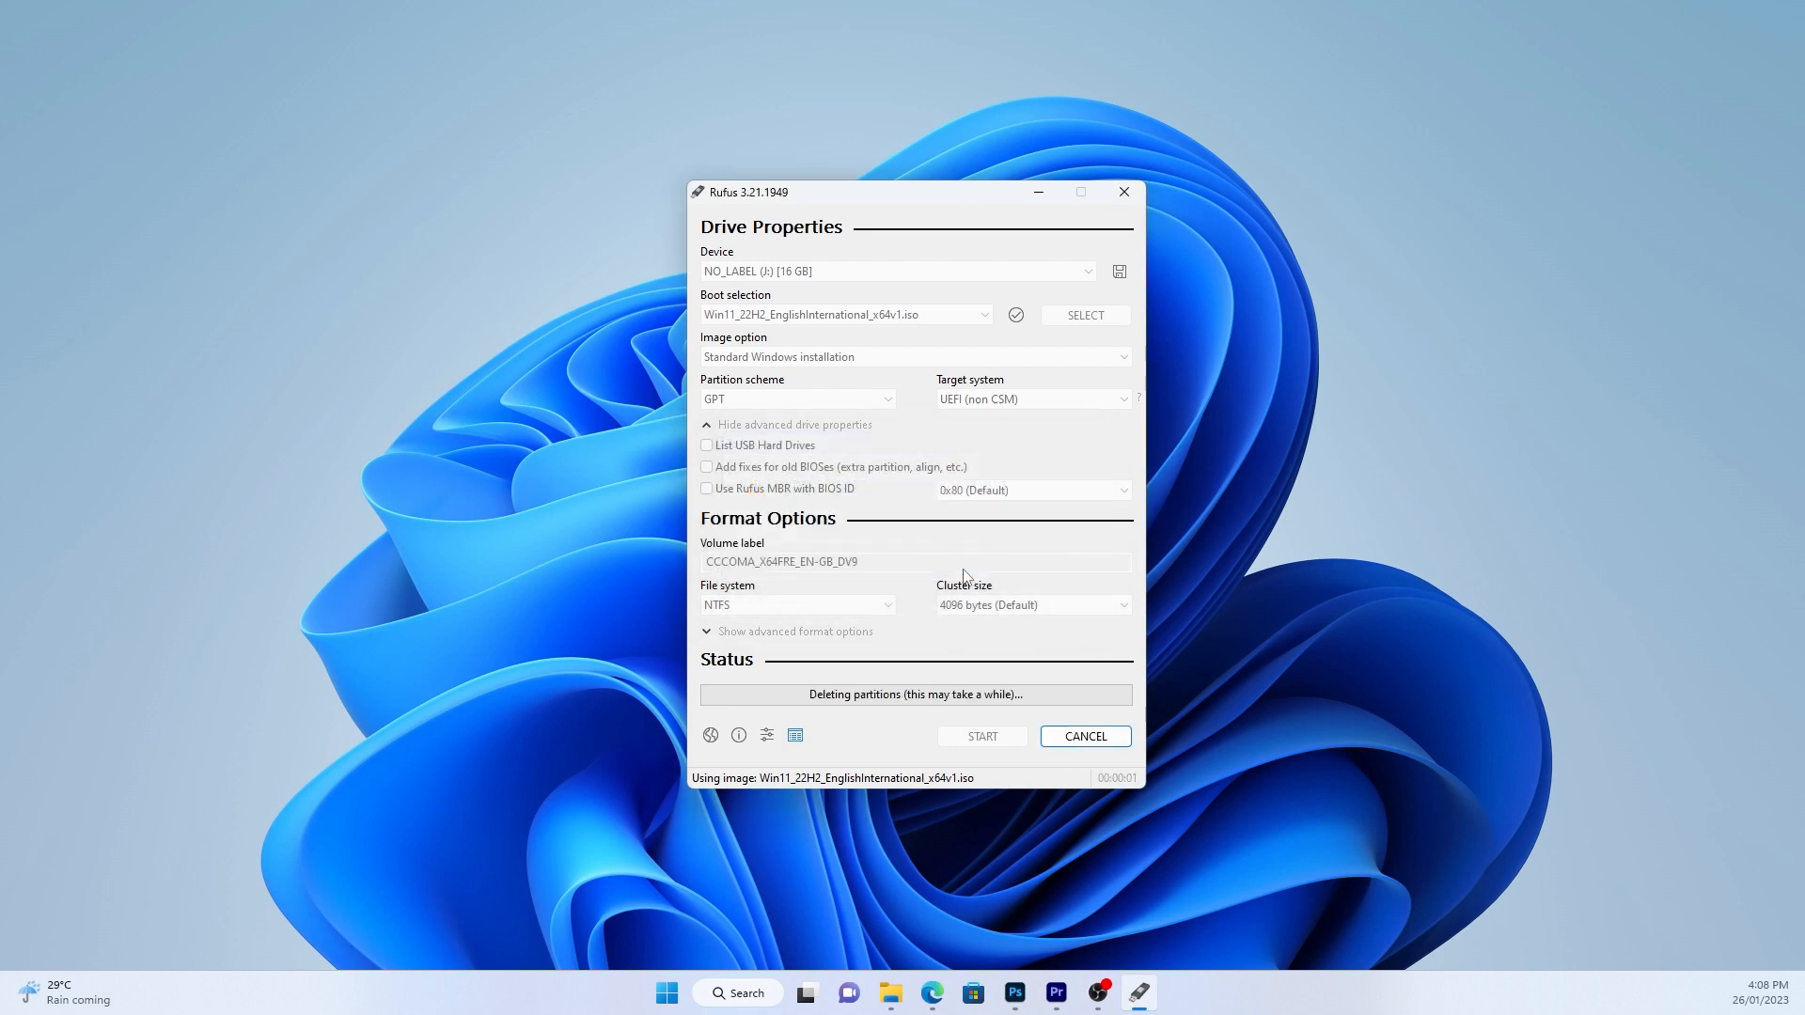